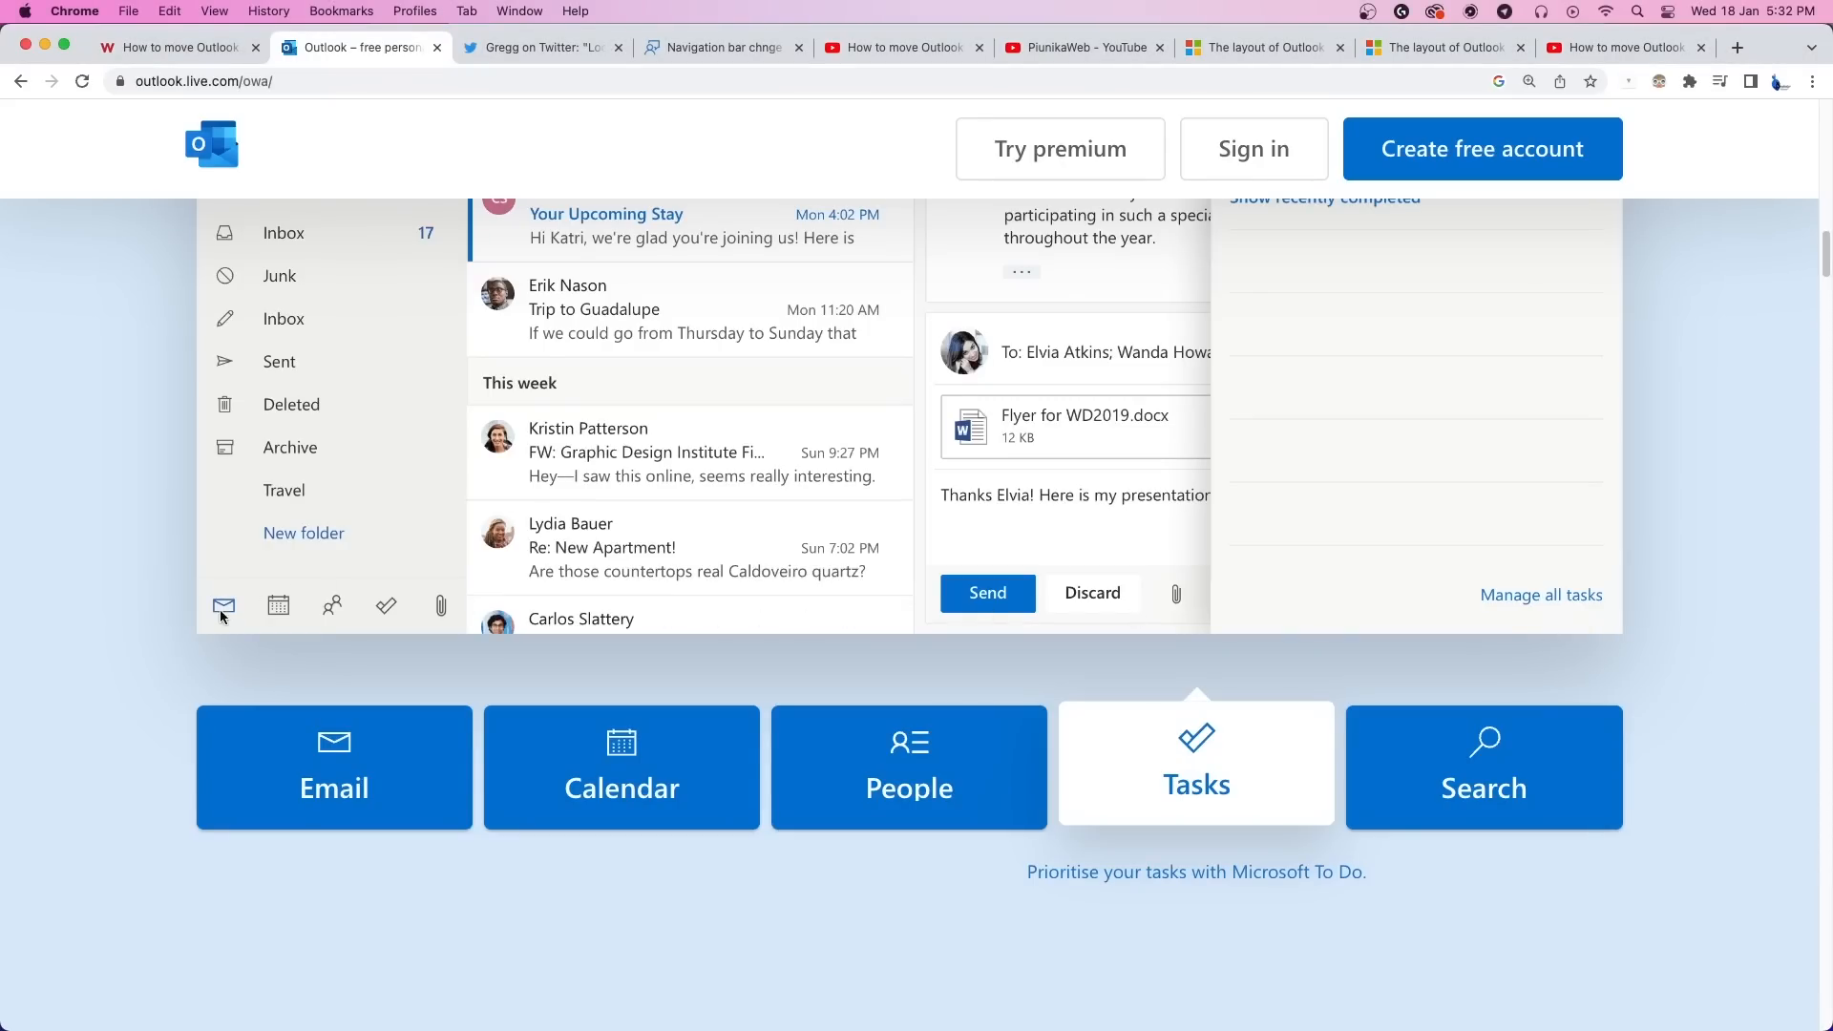
{"action": "mouse_move", "coordinate": [126, 619]}
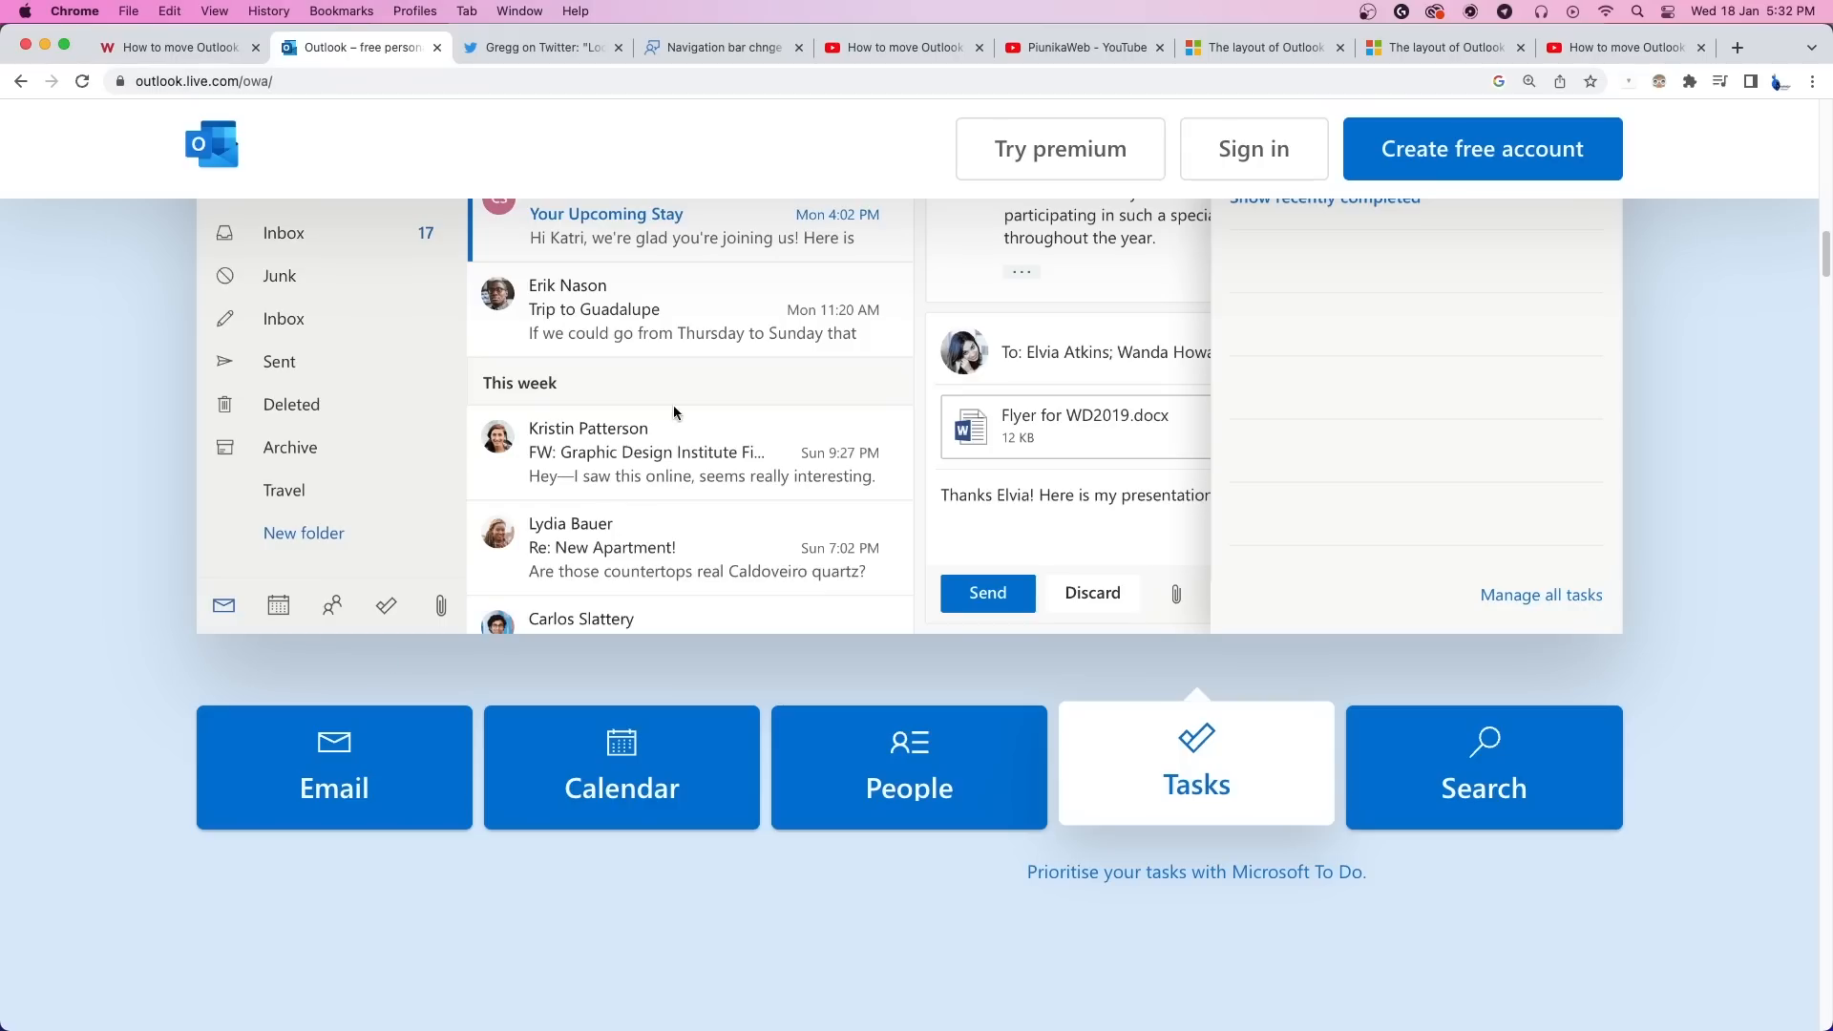
Step: Switch to the tweet complaining that Outlook's Navigation Bar moved to the left
{"action": "left_click", "coordinate": [540, 47]}
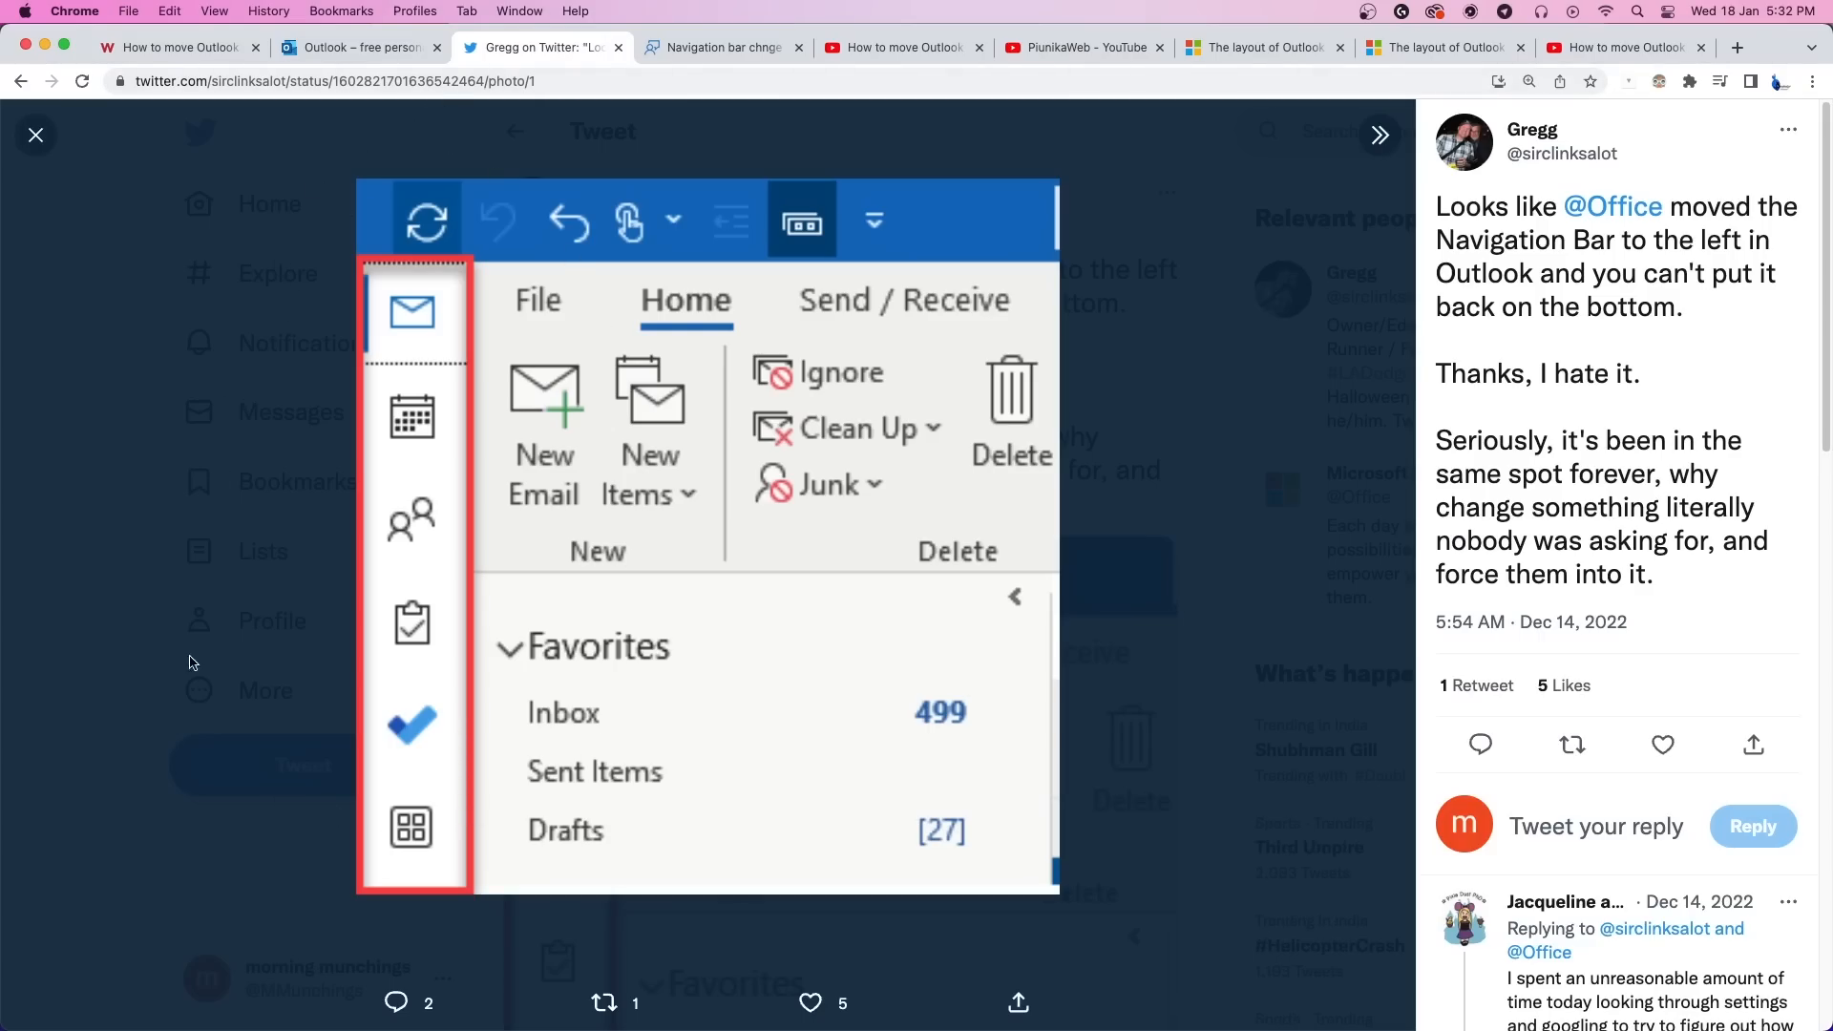
{"action": "mouse_move", "coordinate": [443, 737]}
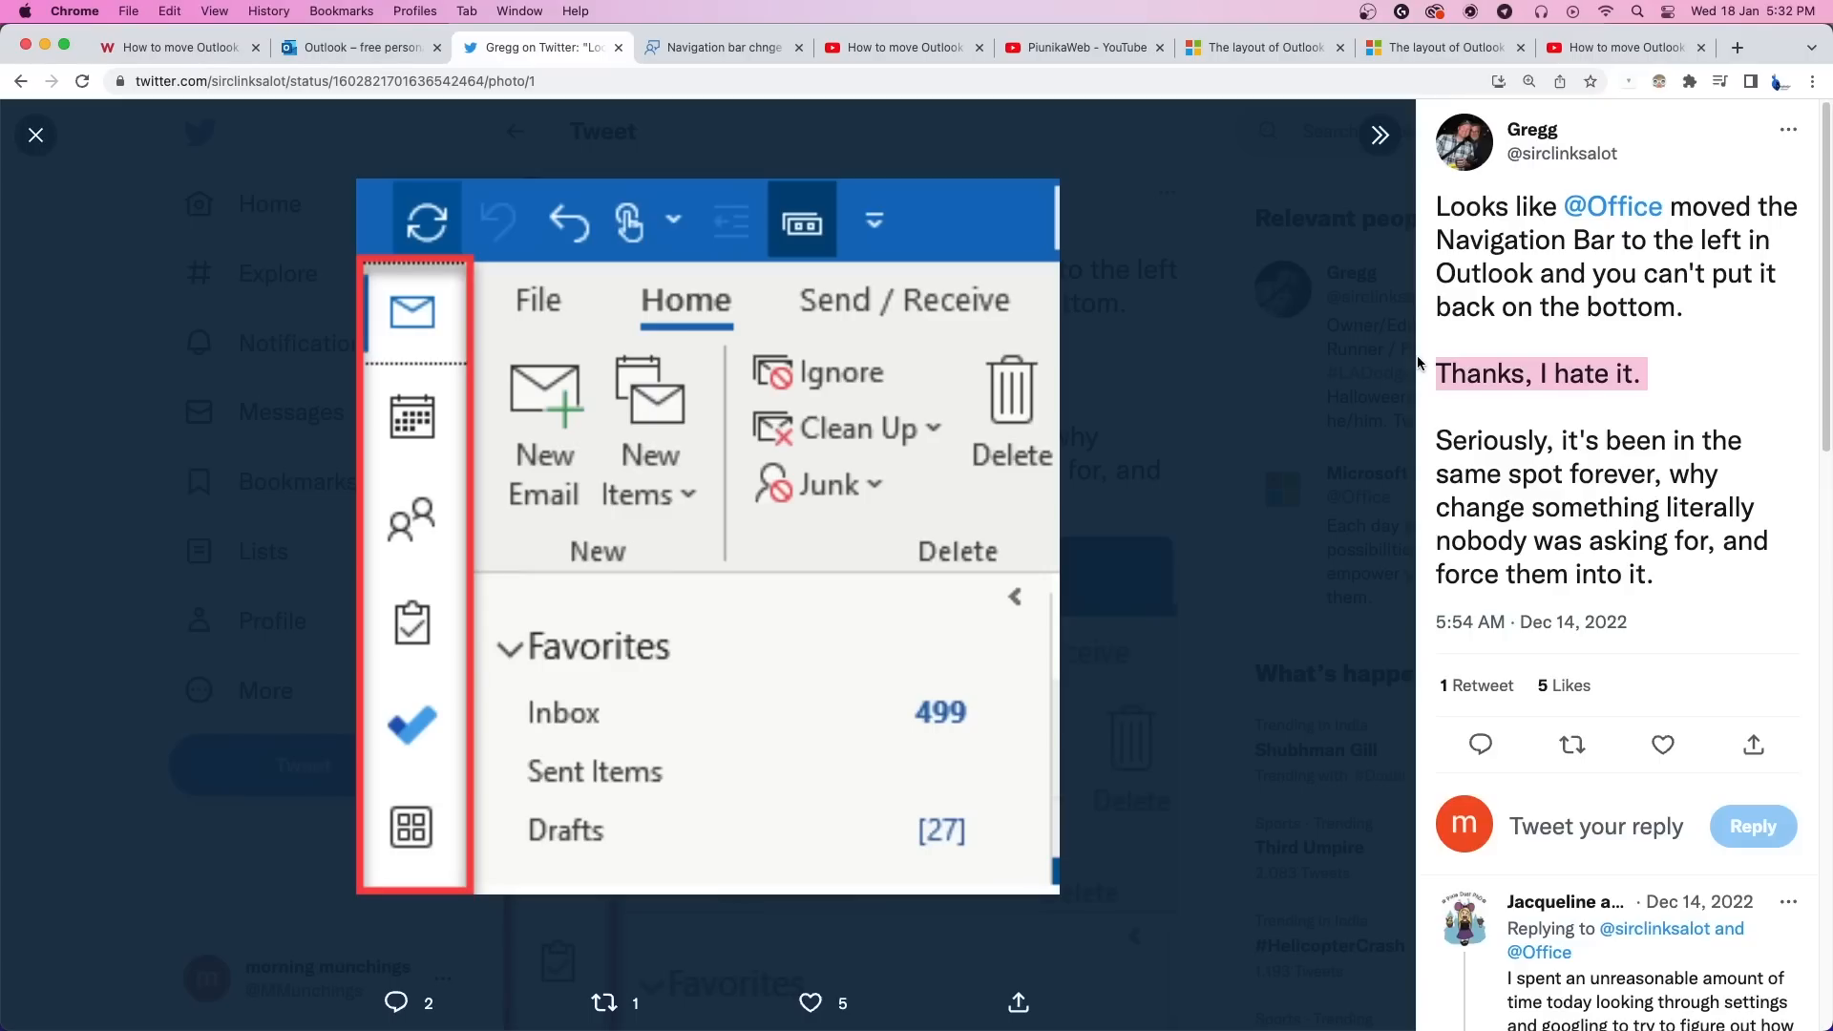
{"action": "mouse_move", "coordinate": [1415, 363]}
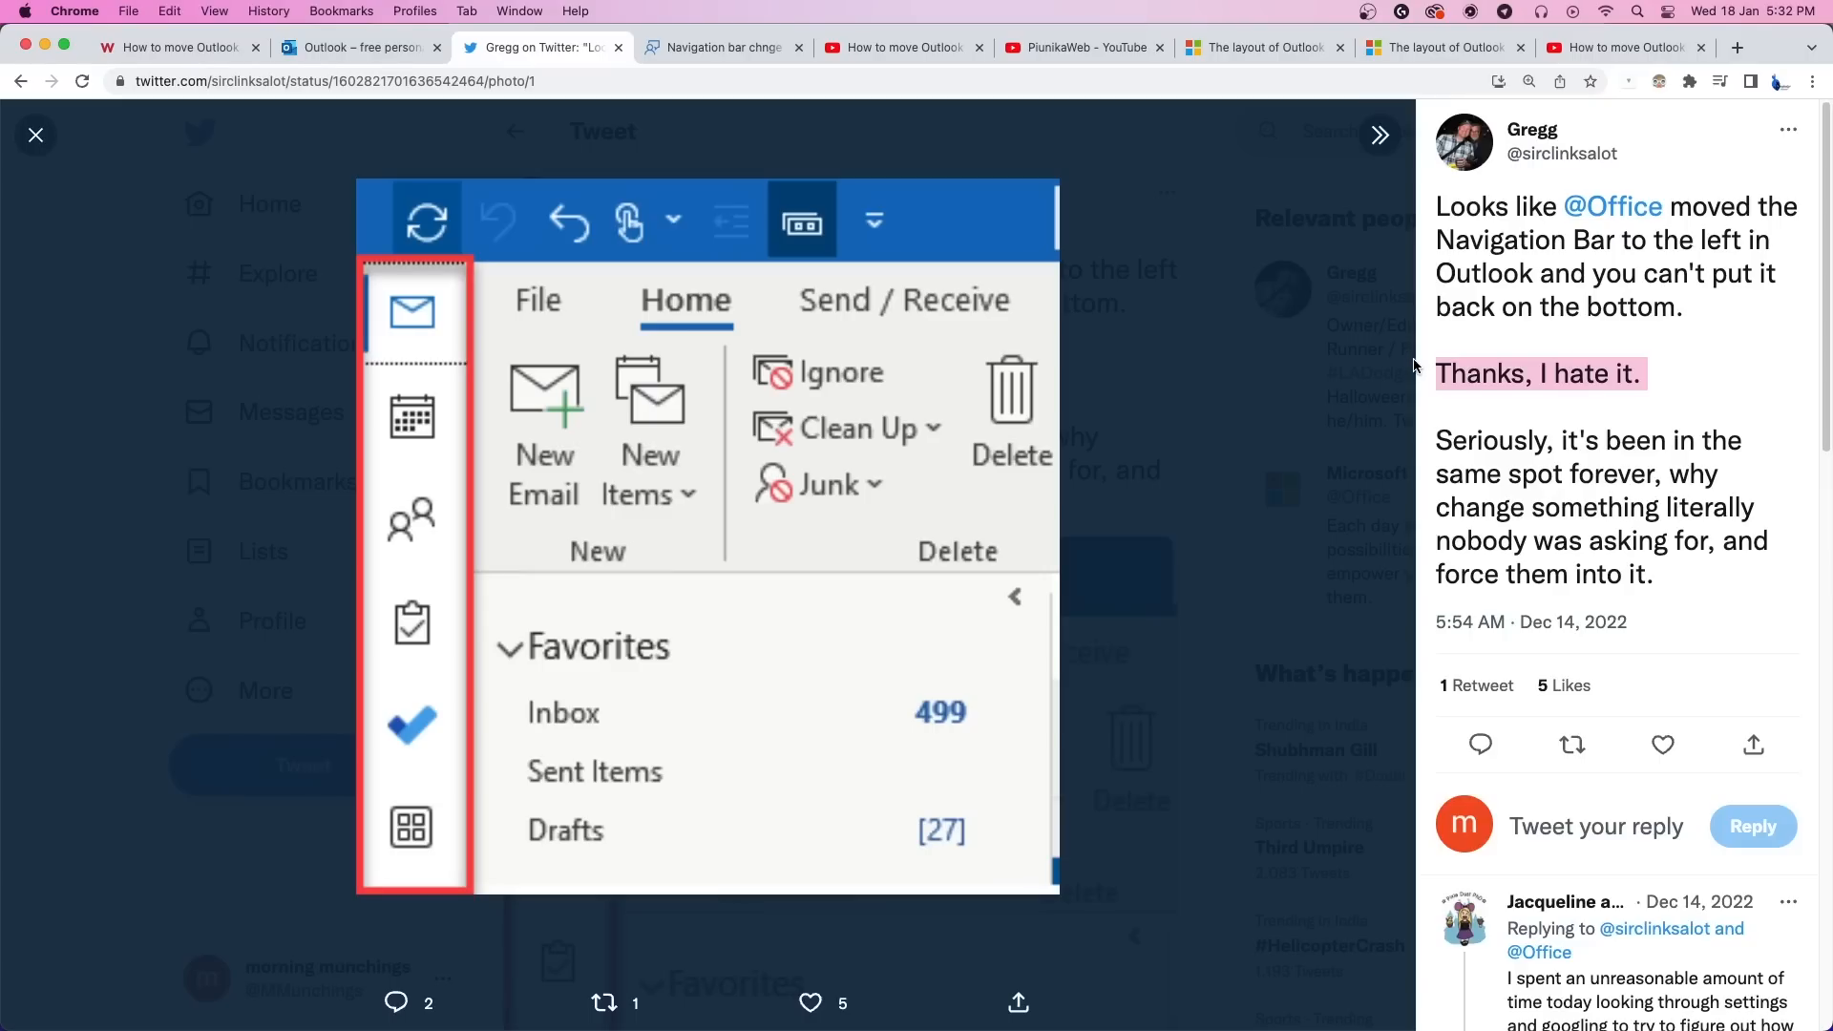
Step: Read the Feedback Portal 'Navigation bar chnge' post and its votes, then go to the how-to video
{"action": "left_click", "coordinate": [720, 46]}
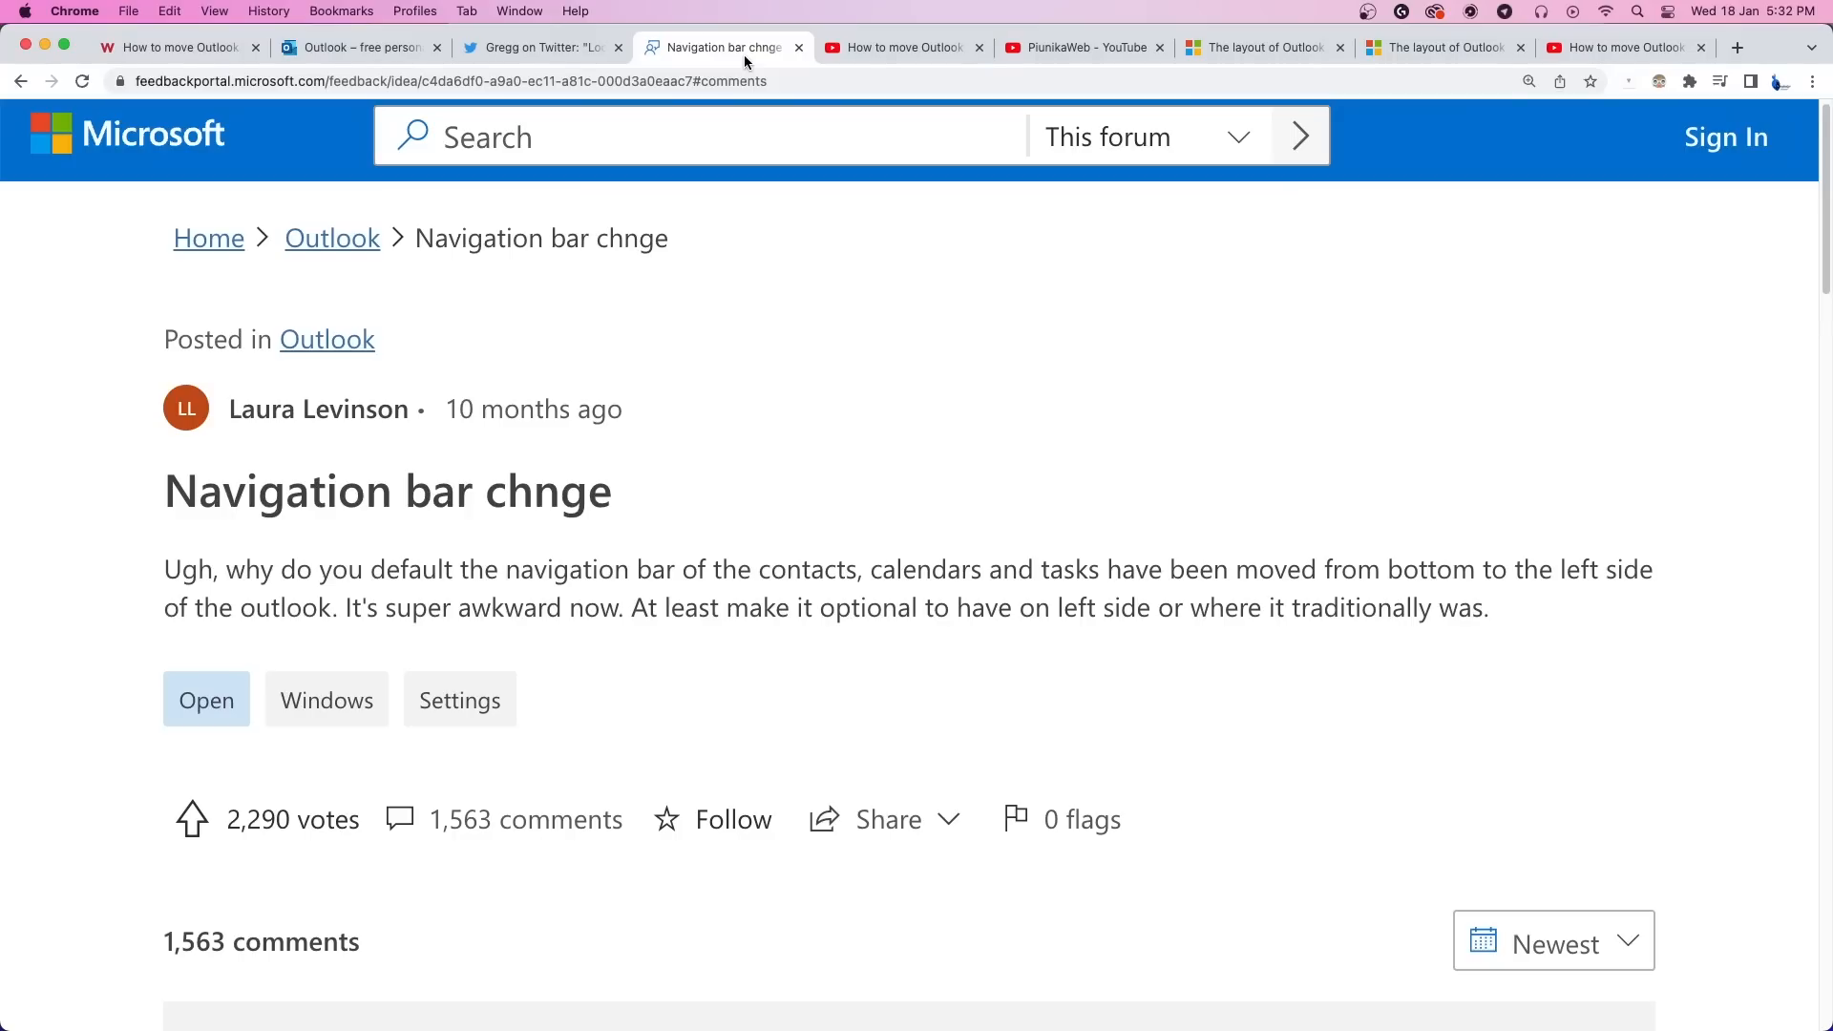
{"action": "scroll", "scroll_direction": "down", "scroll_amount": 3}
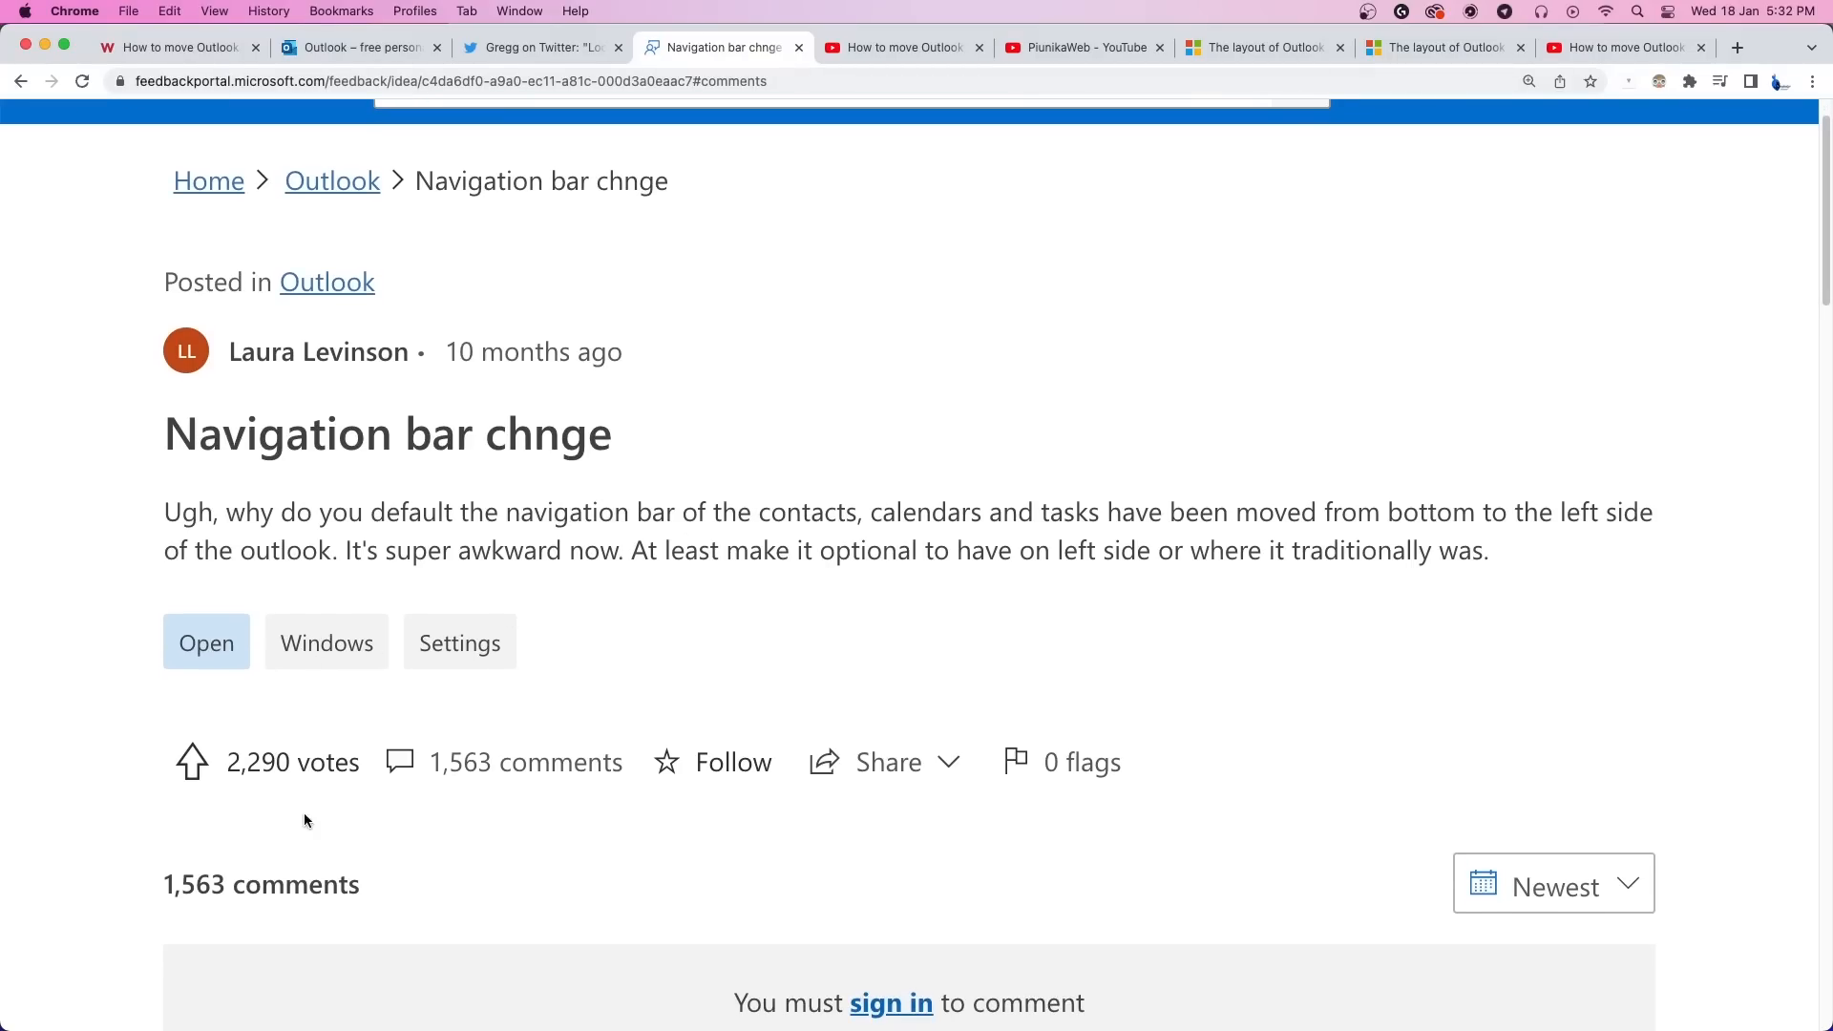
{"action": "mouse_move", "coordinate": [294, 806]}
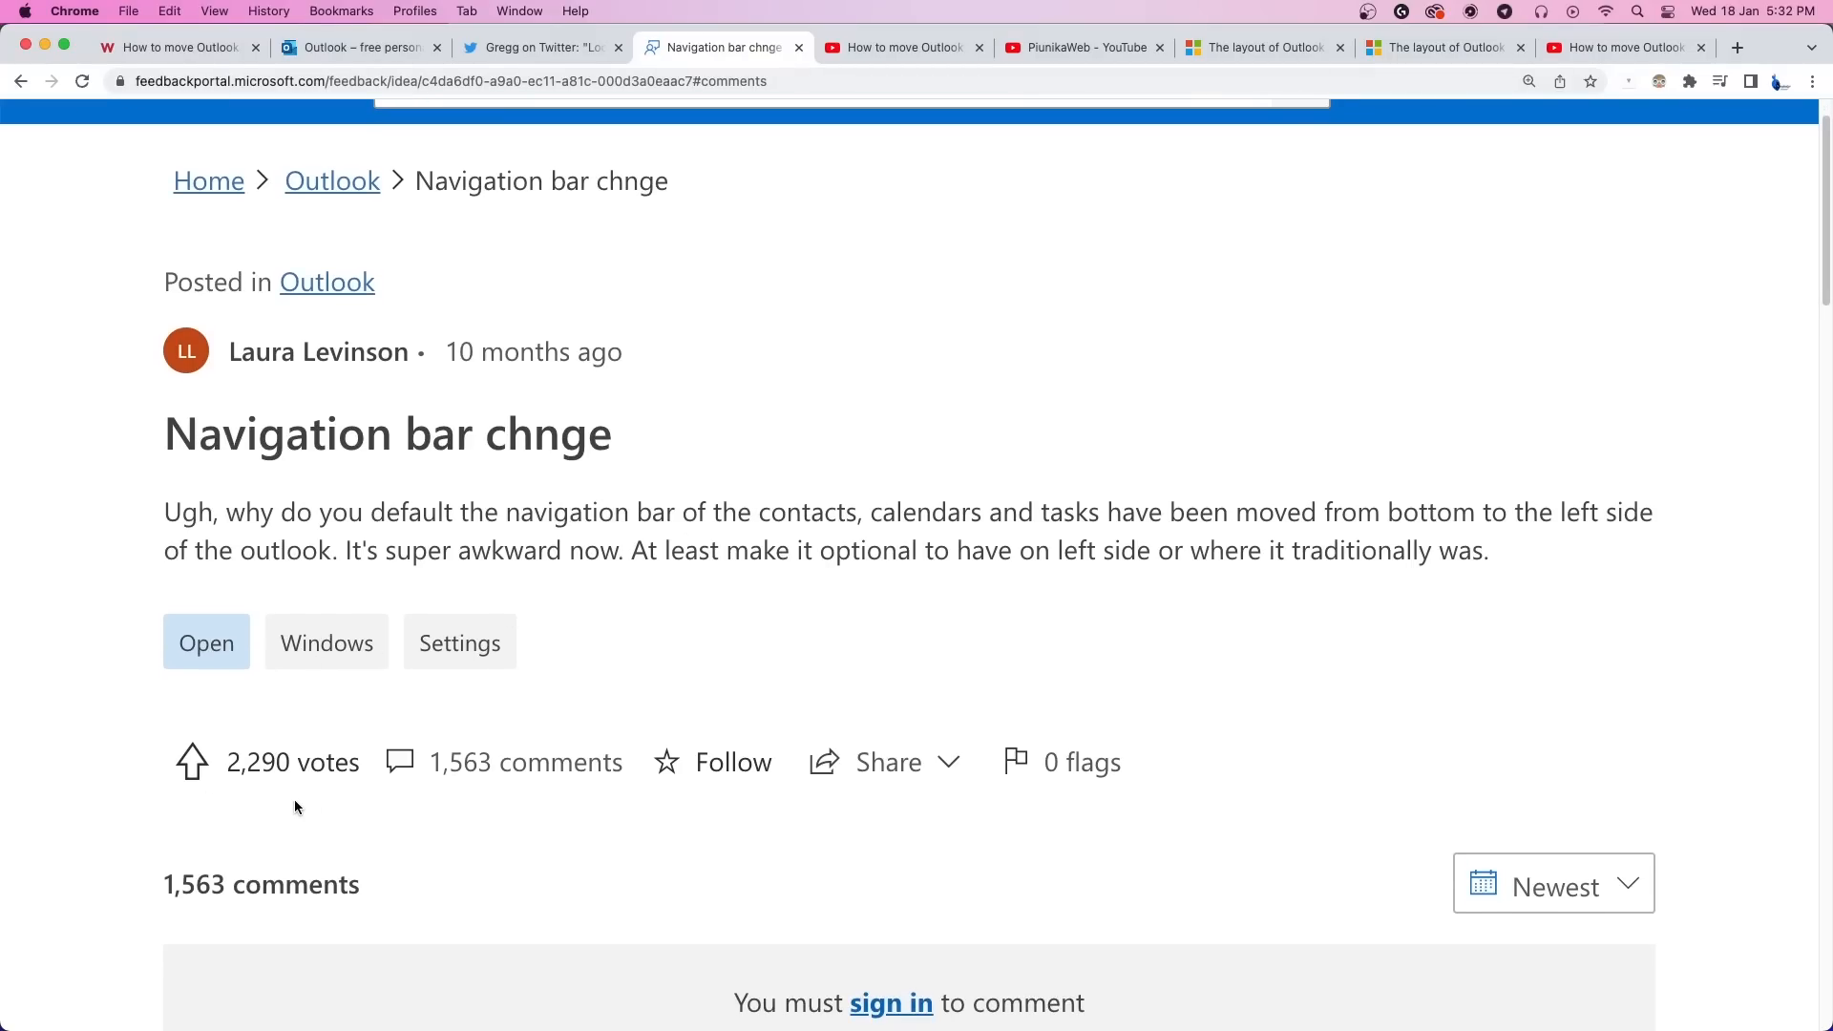
{"action": "mouse_move", "coordinate": [487, 804]}
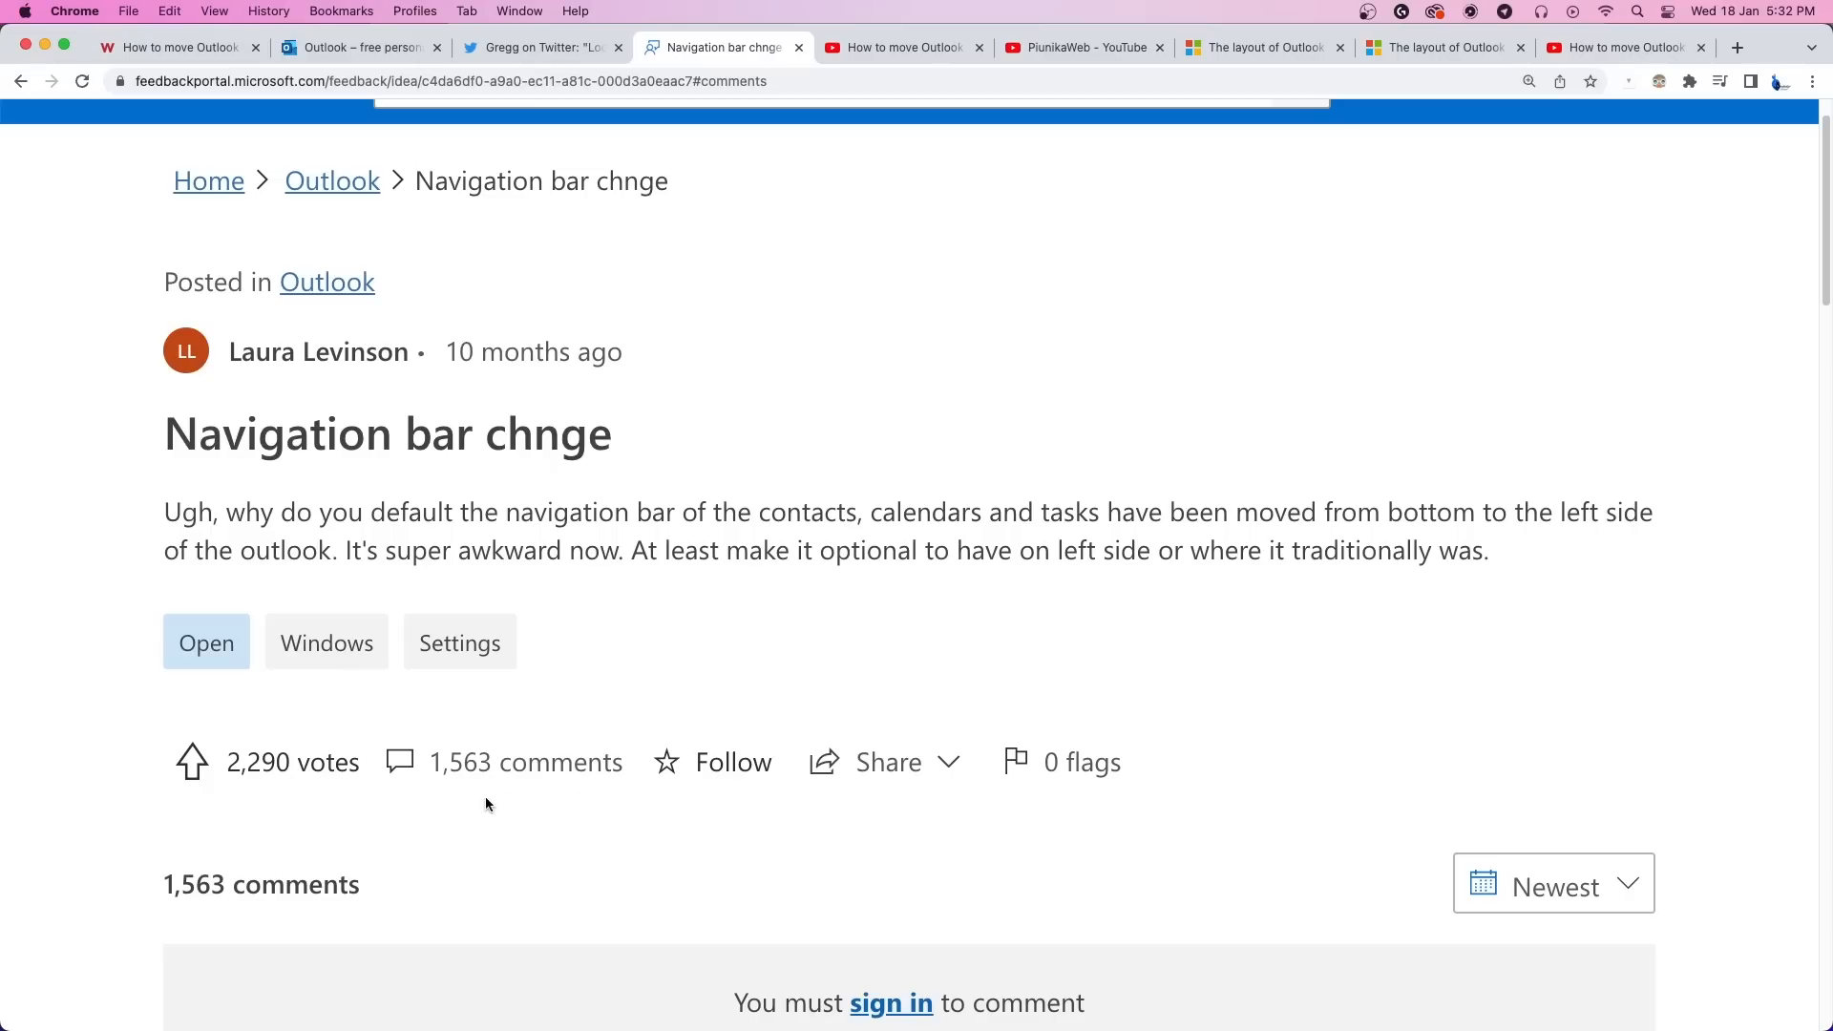
{"action": "mouse_move", "coordinate": [553, 806]}
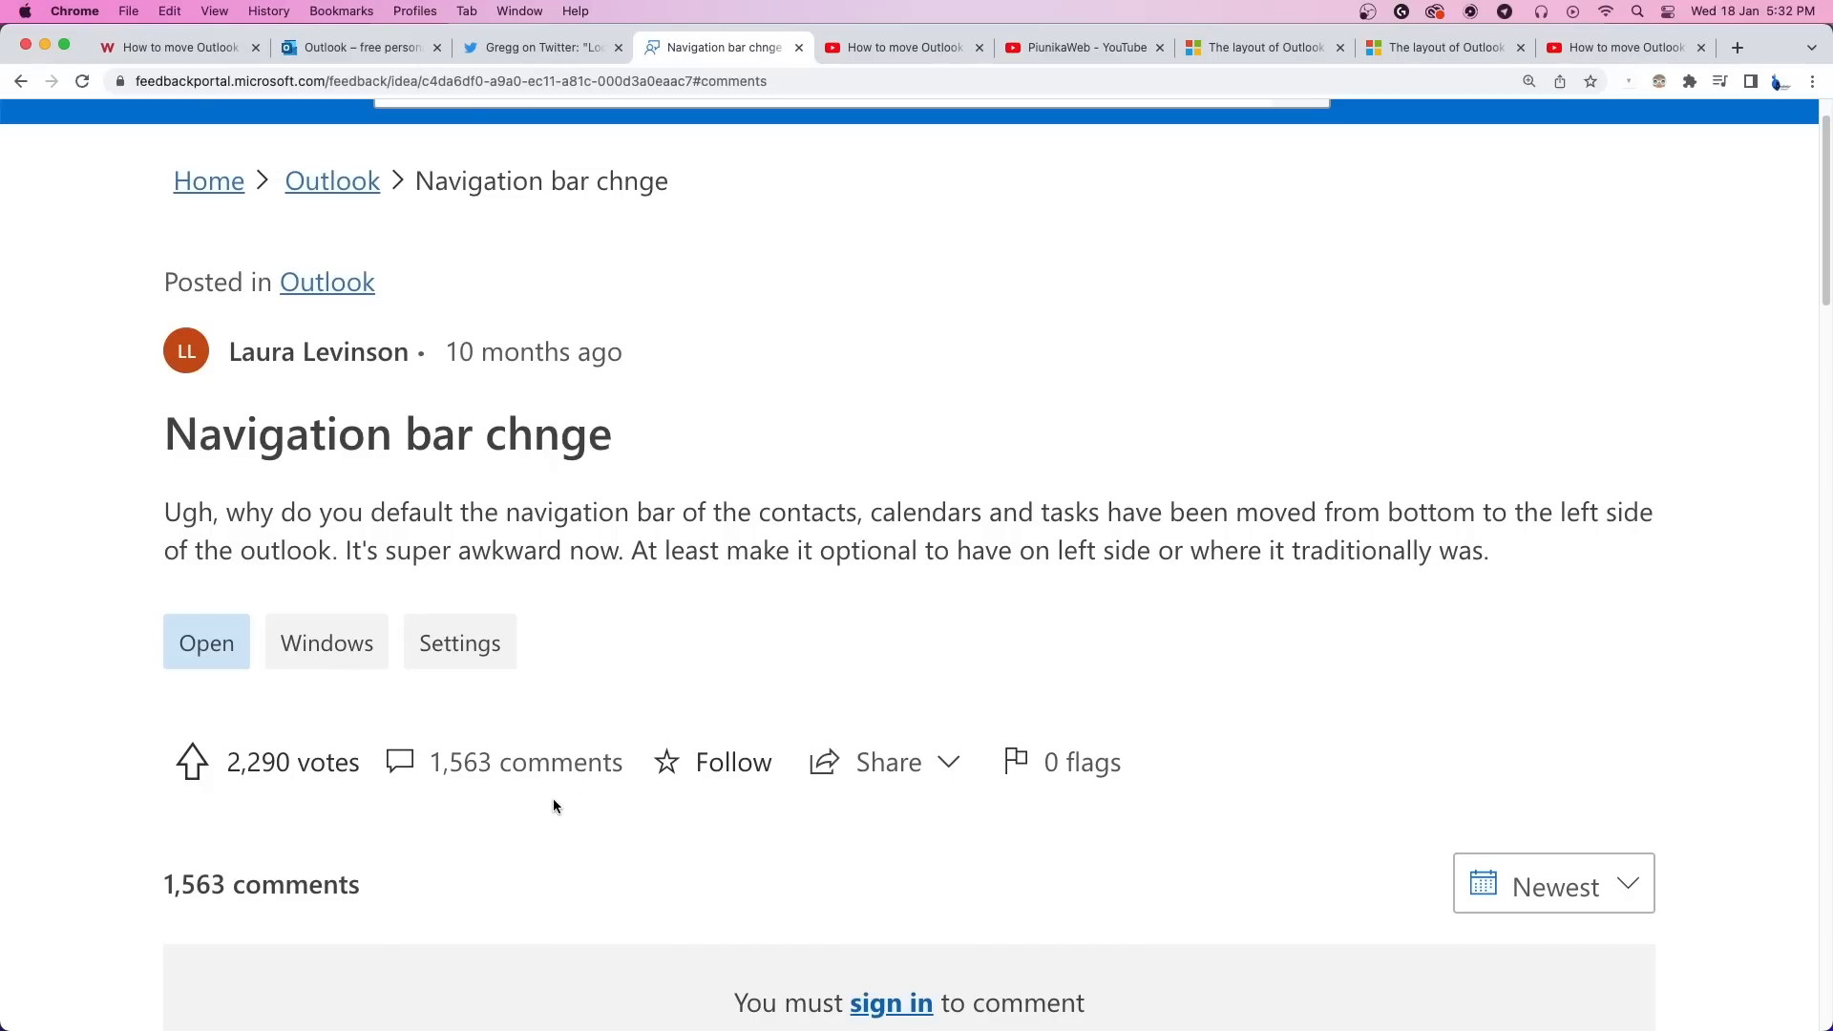
{"action": "left_click", "coordinate": [900, 46]}
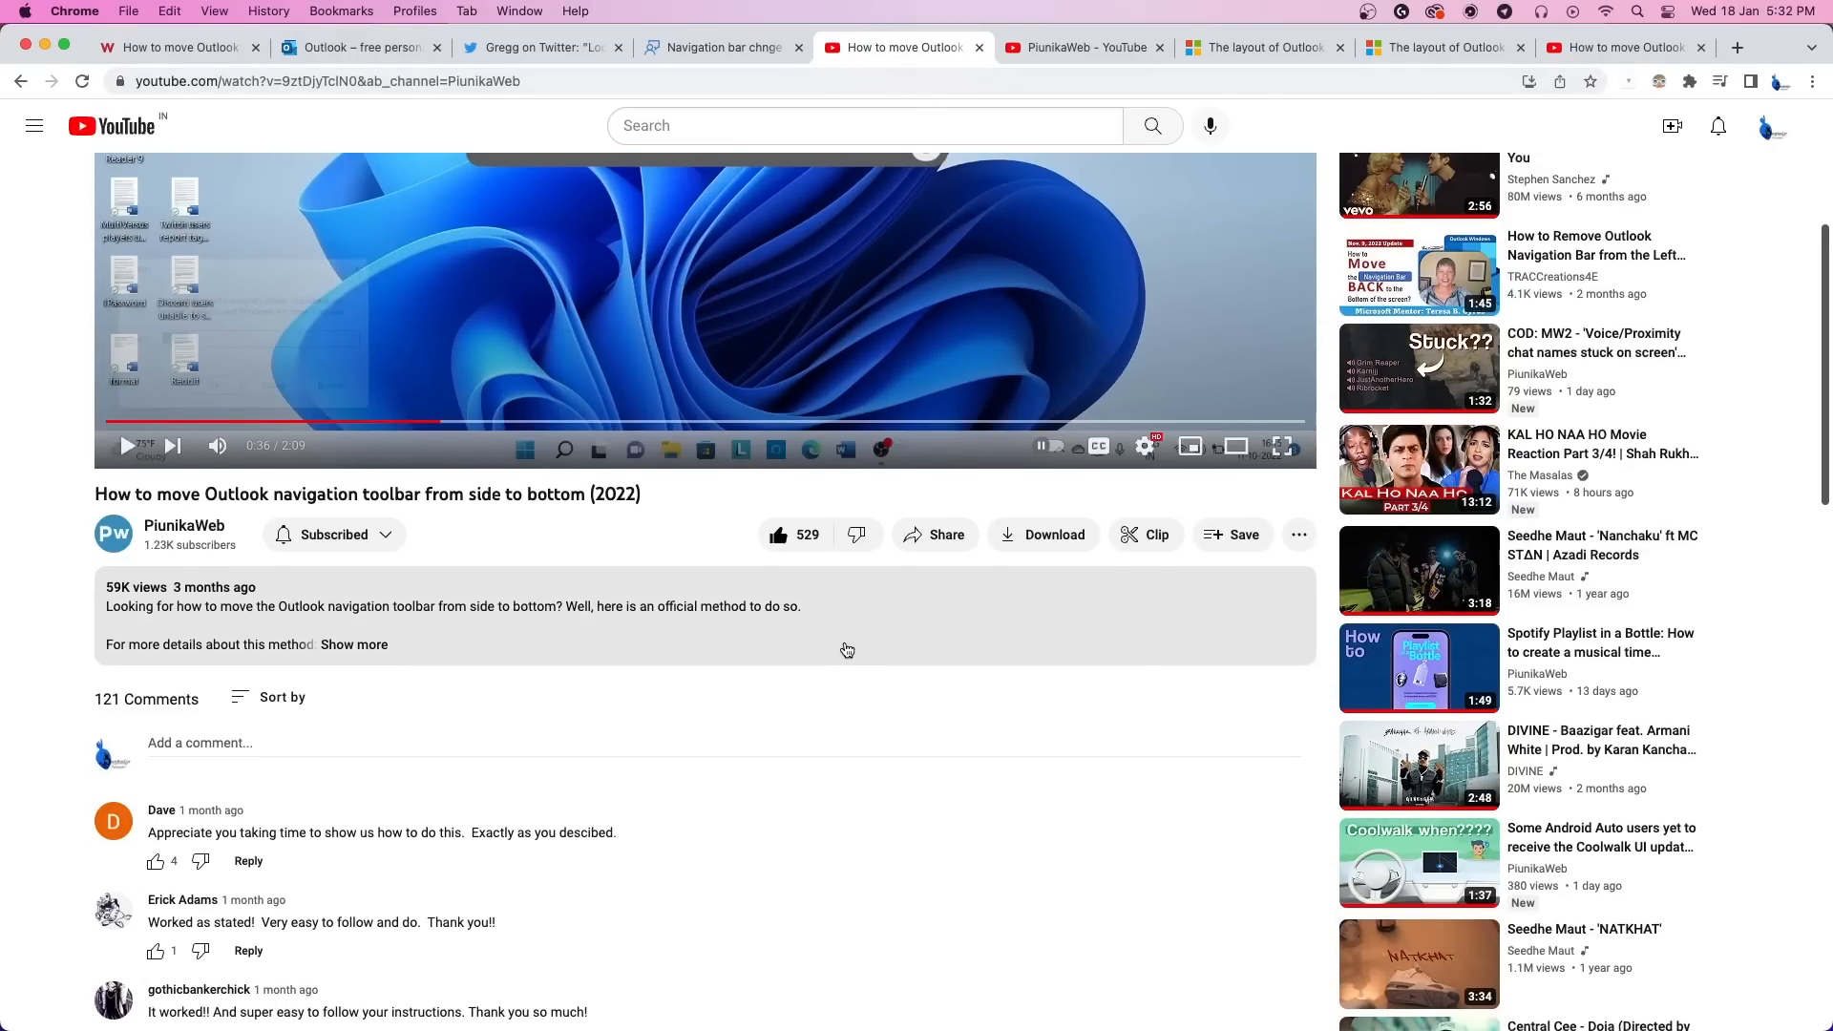
Step: Scroll through viewer comments confirming the toolbar fix worked, then go to the PiunikaWeb channel
{"action": "scroll", "scroll_direction": "down", "scroll_amount": 3}
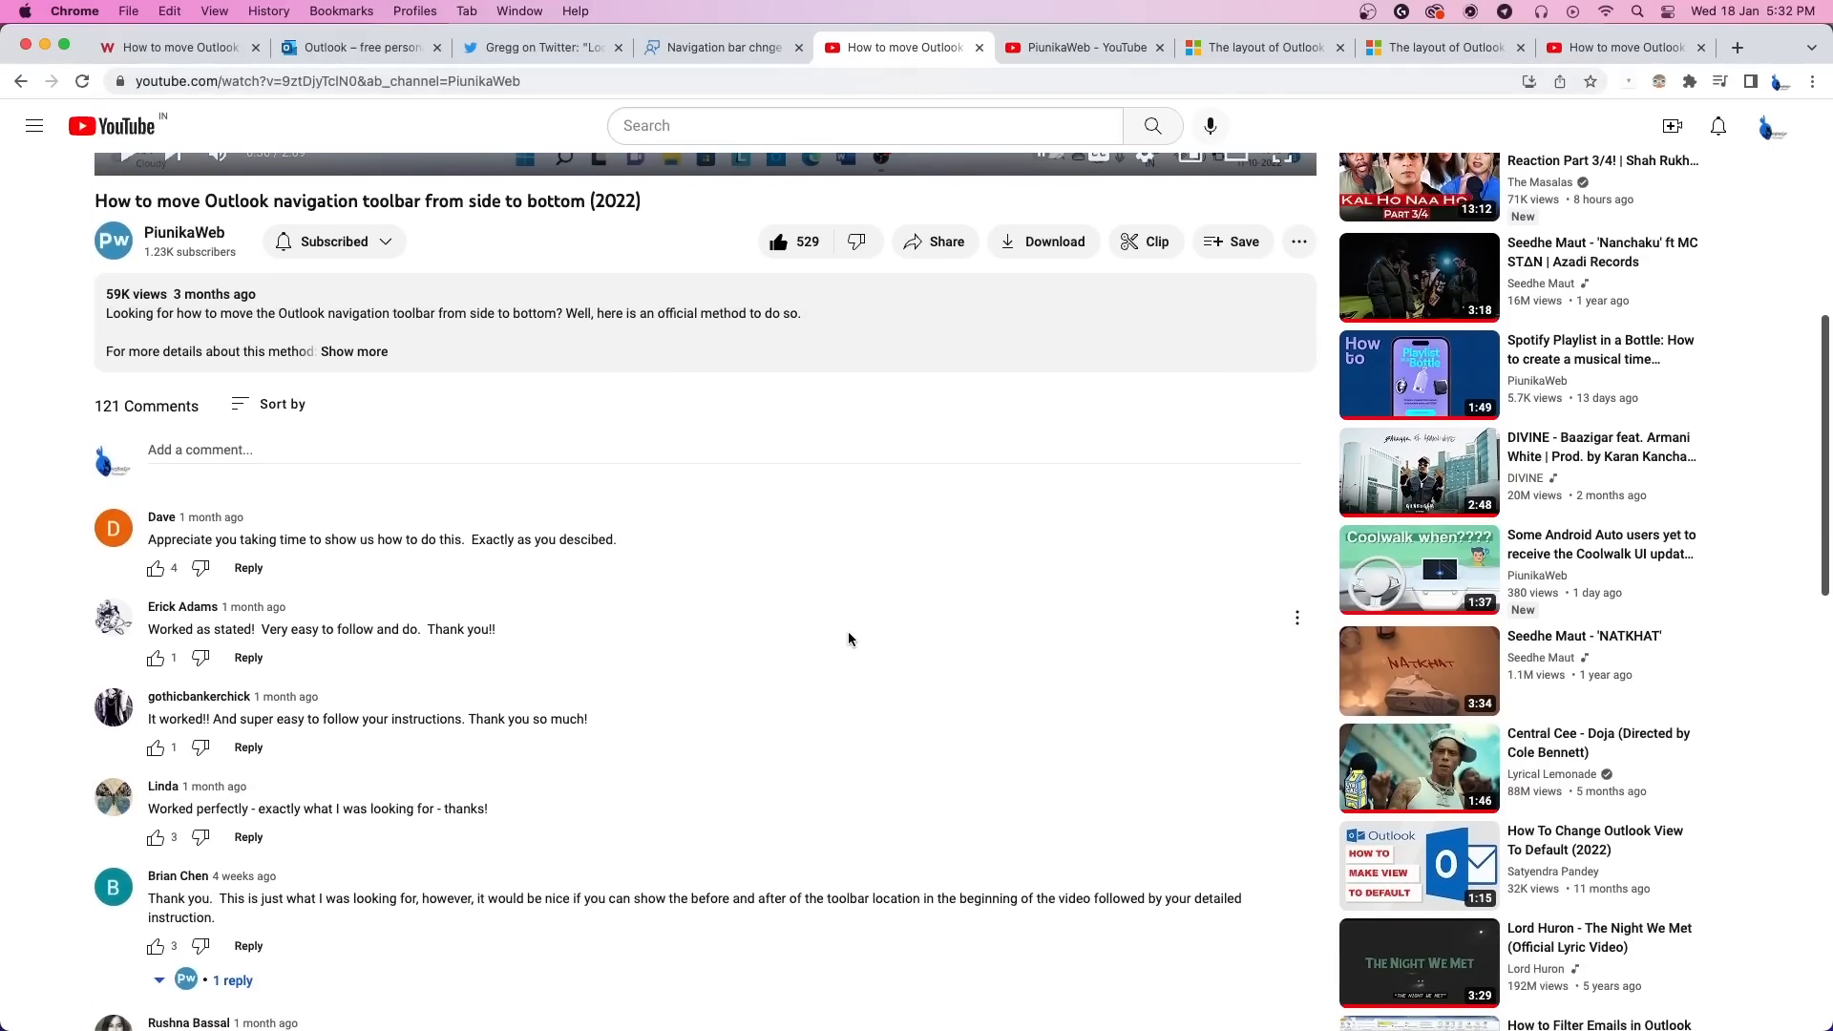
{"action": "scroll", "scroll_direction": "down", "scroll_amount": 3}
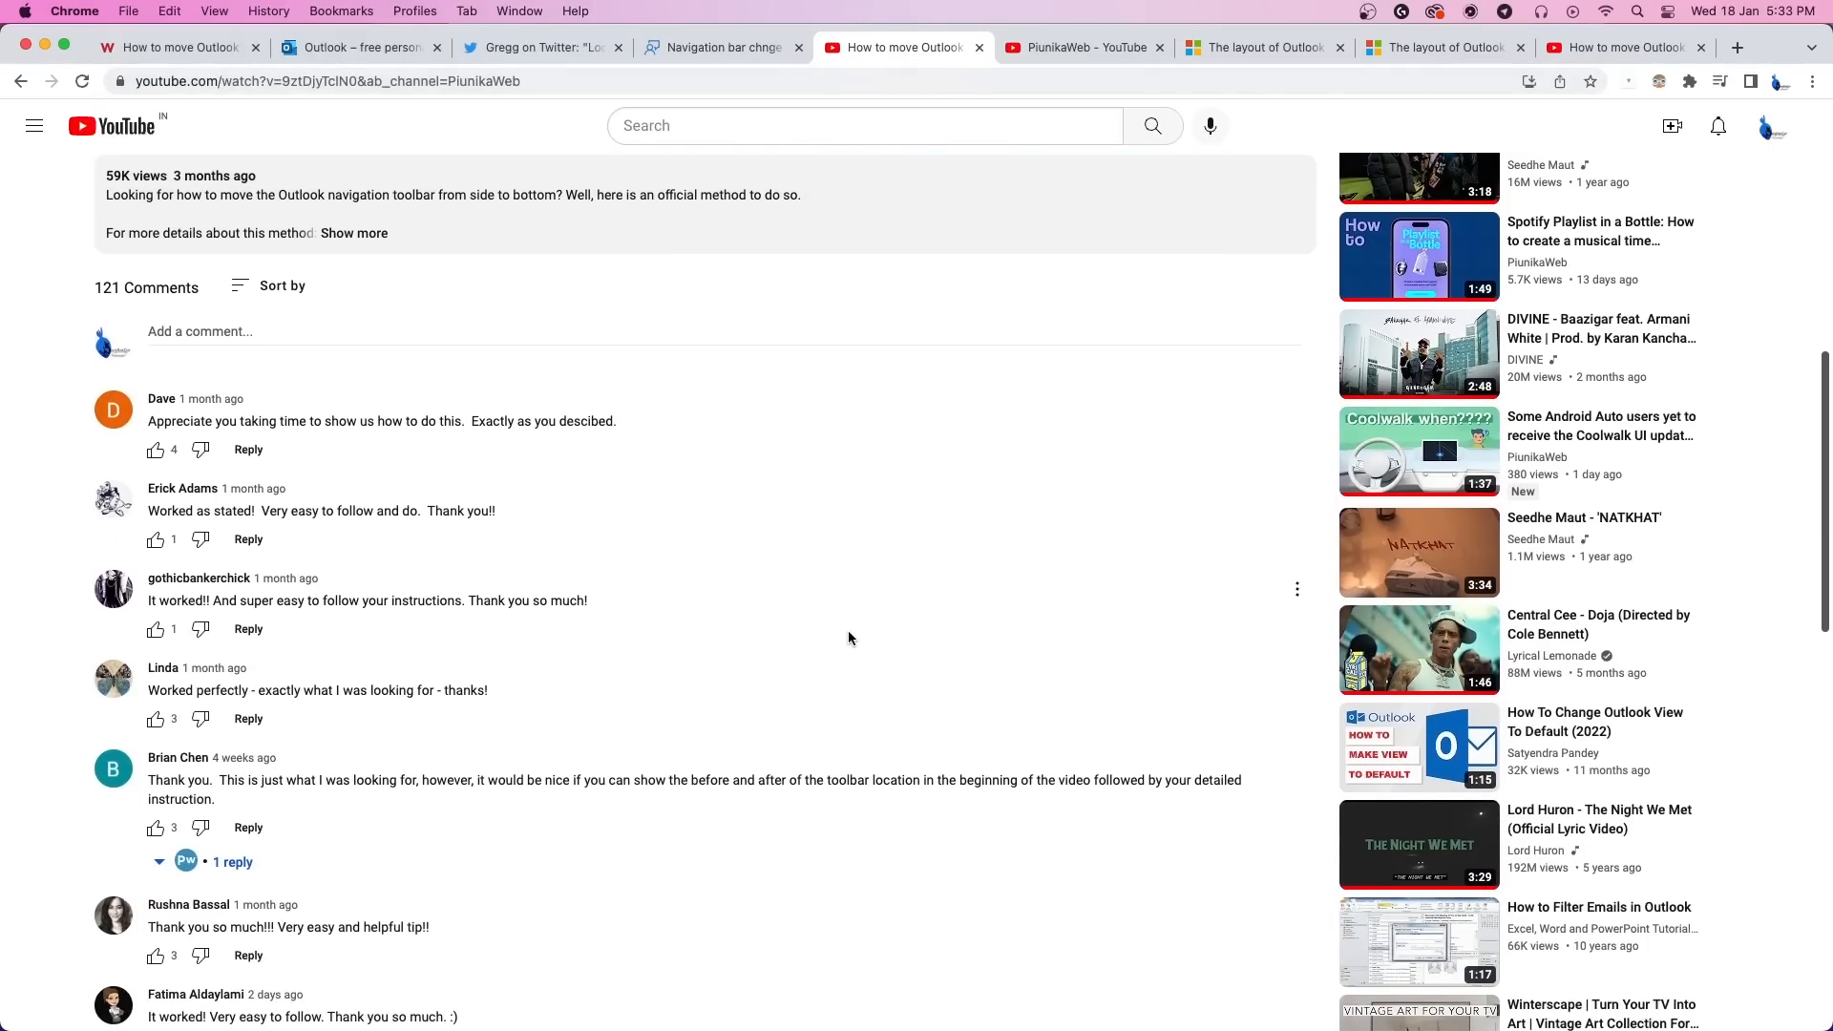
{"action": "scroll", "scroll_direction": "down", "scroll_amount": 3}
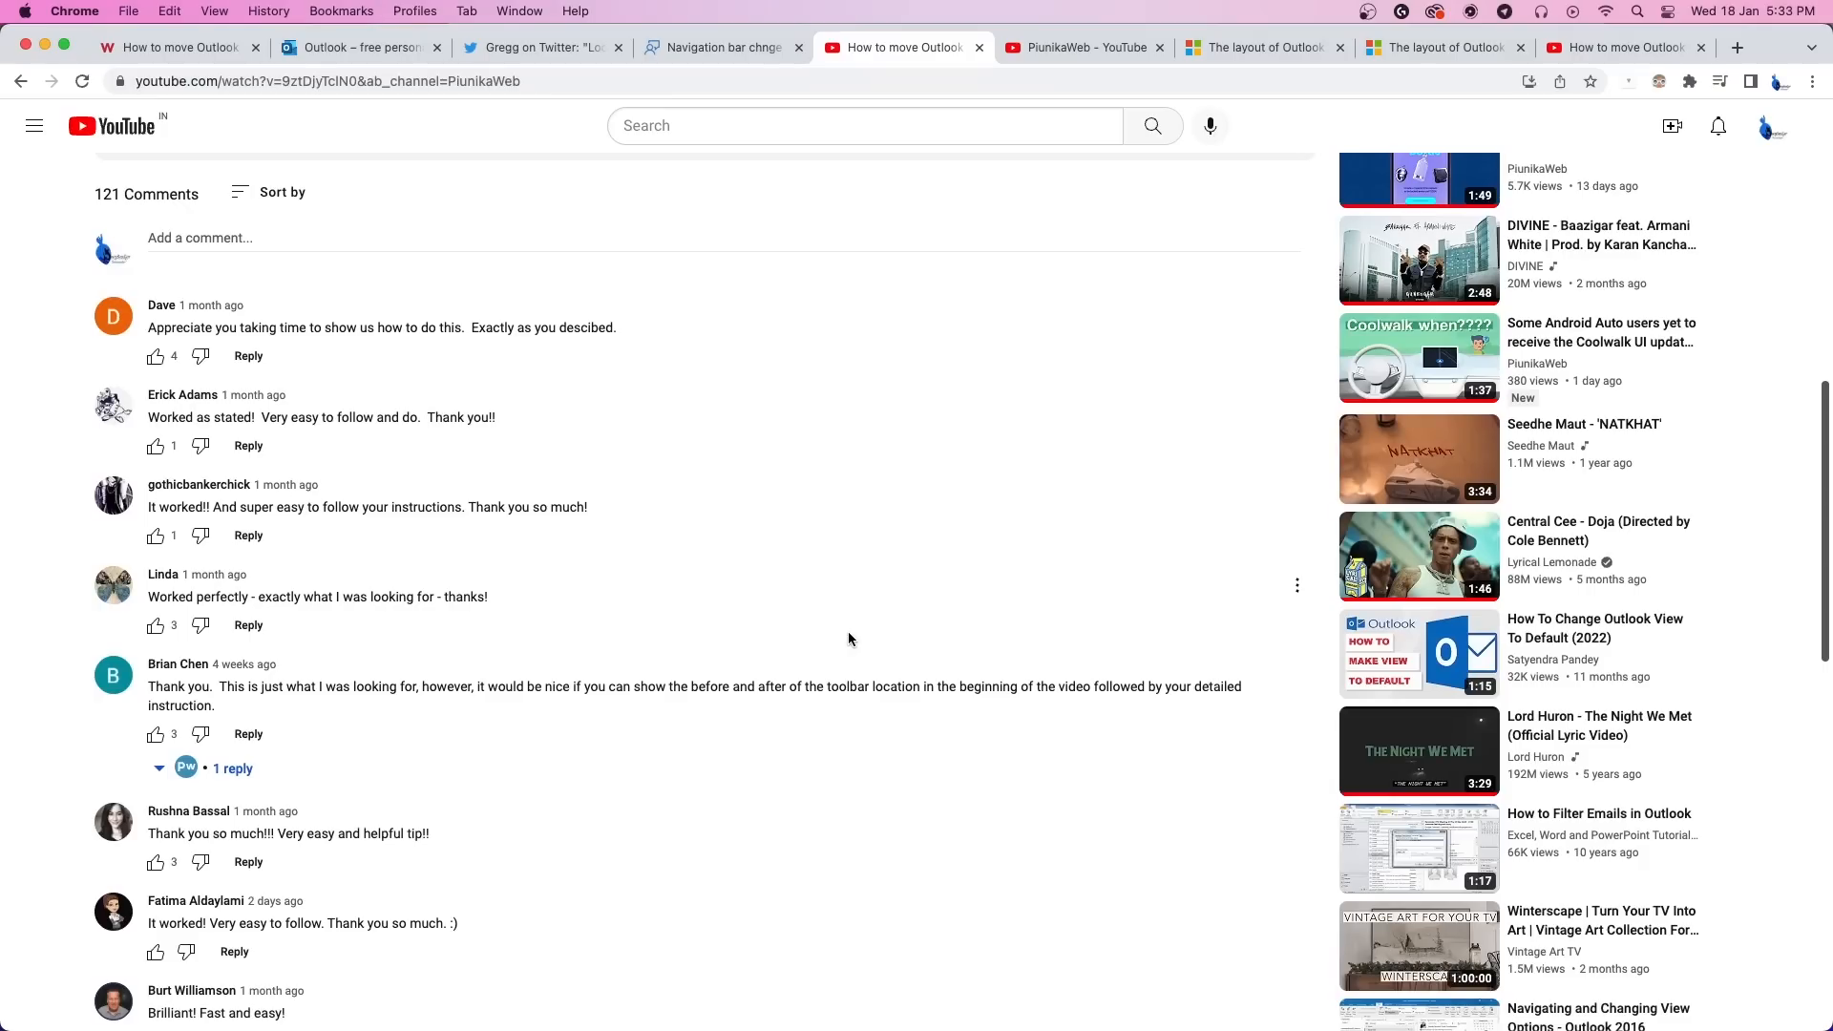
{"action": "scroll", "scroll_direction": "down", "scroll_amount": 3}
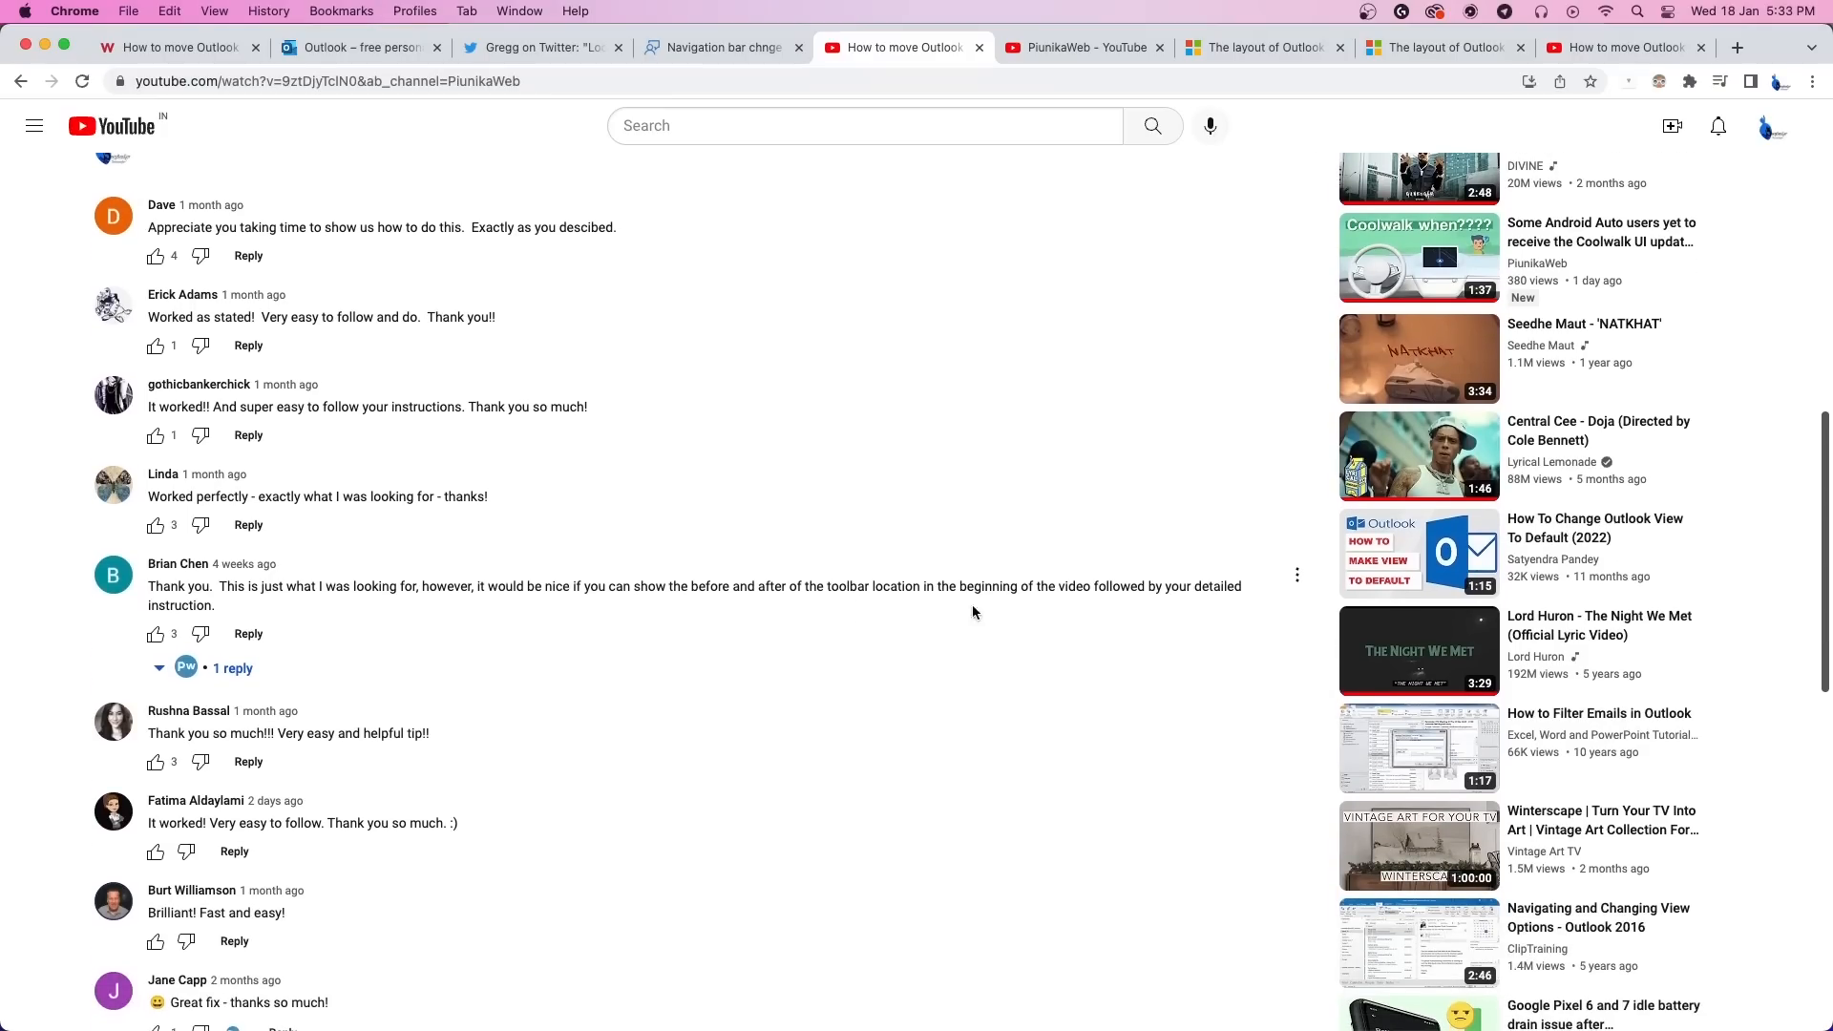
{"action": "left_click", "coordinate": [1075, 46]}
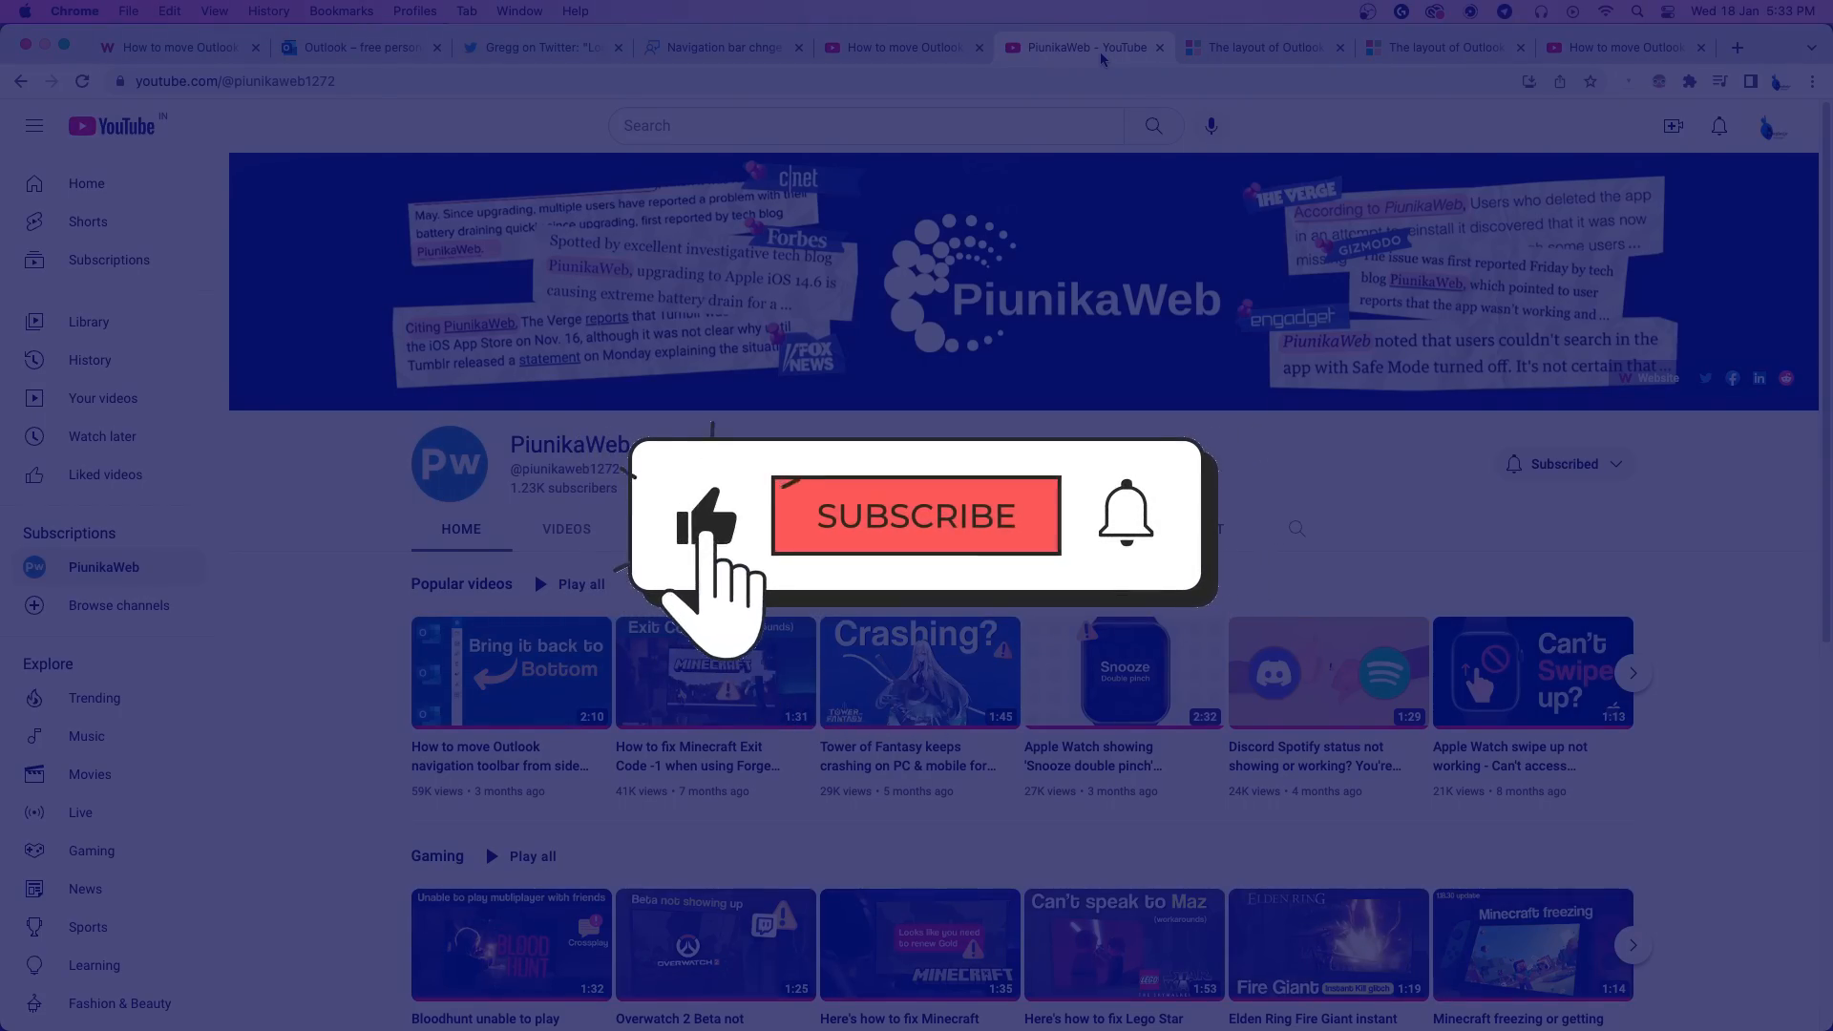
Step: View the PiunikaWeb channel's popular videos, then go to the Microsoft Community answer on Outlook's layout
{"action": "left_click", "coordinate": [915, 516]}
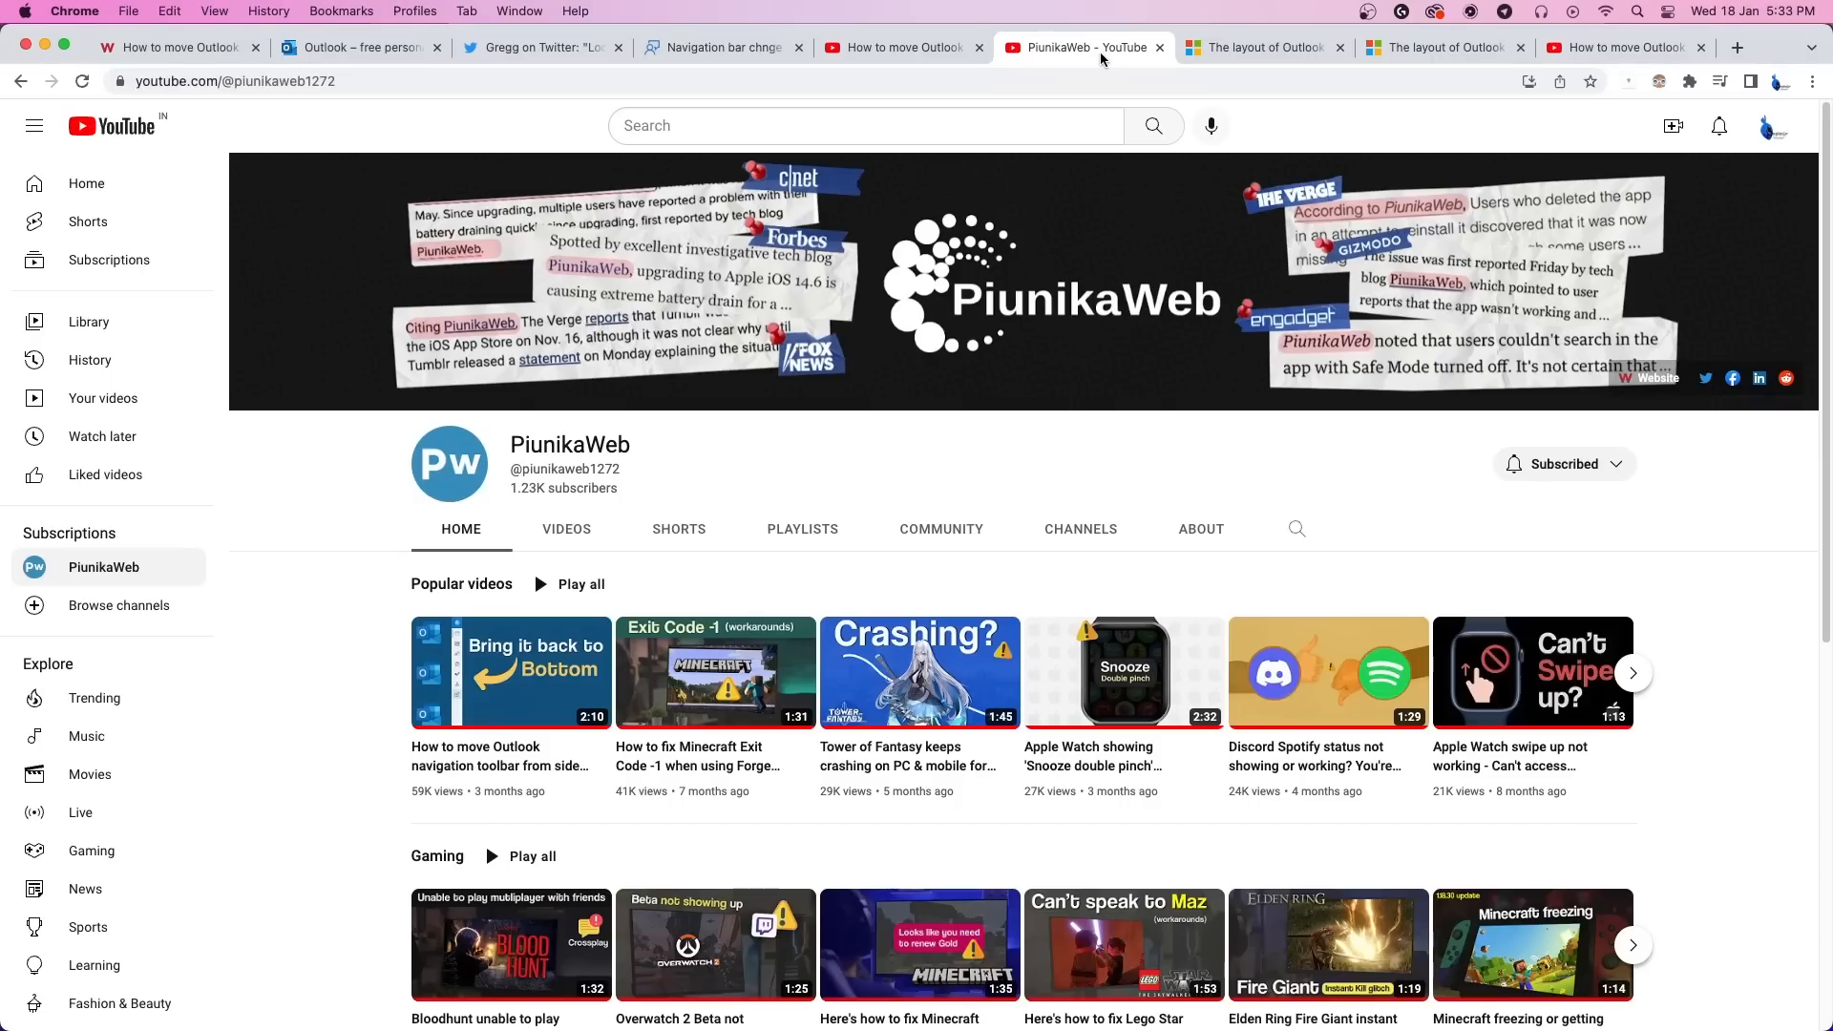
{"action": "left_click", "coordinate": [1263, 46]}
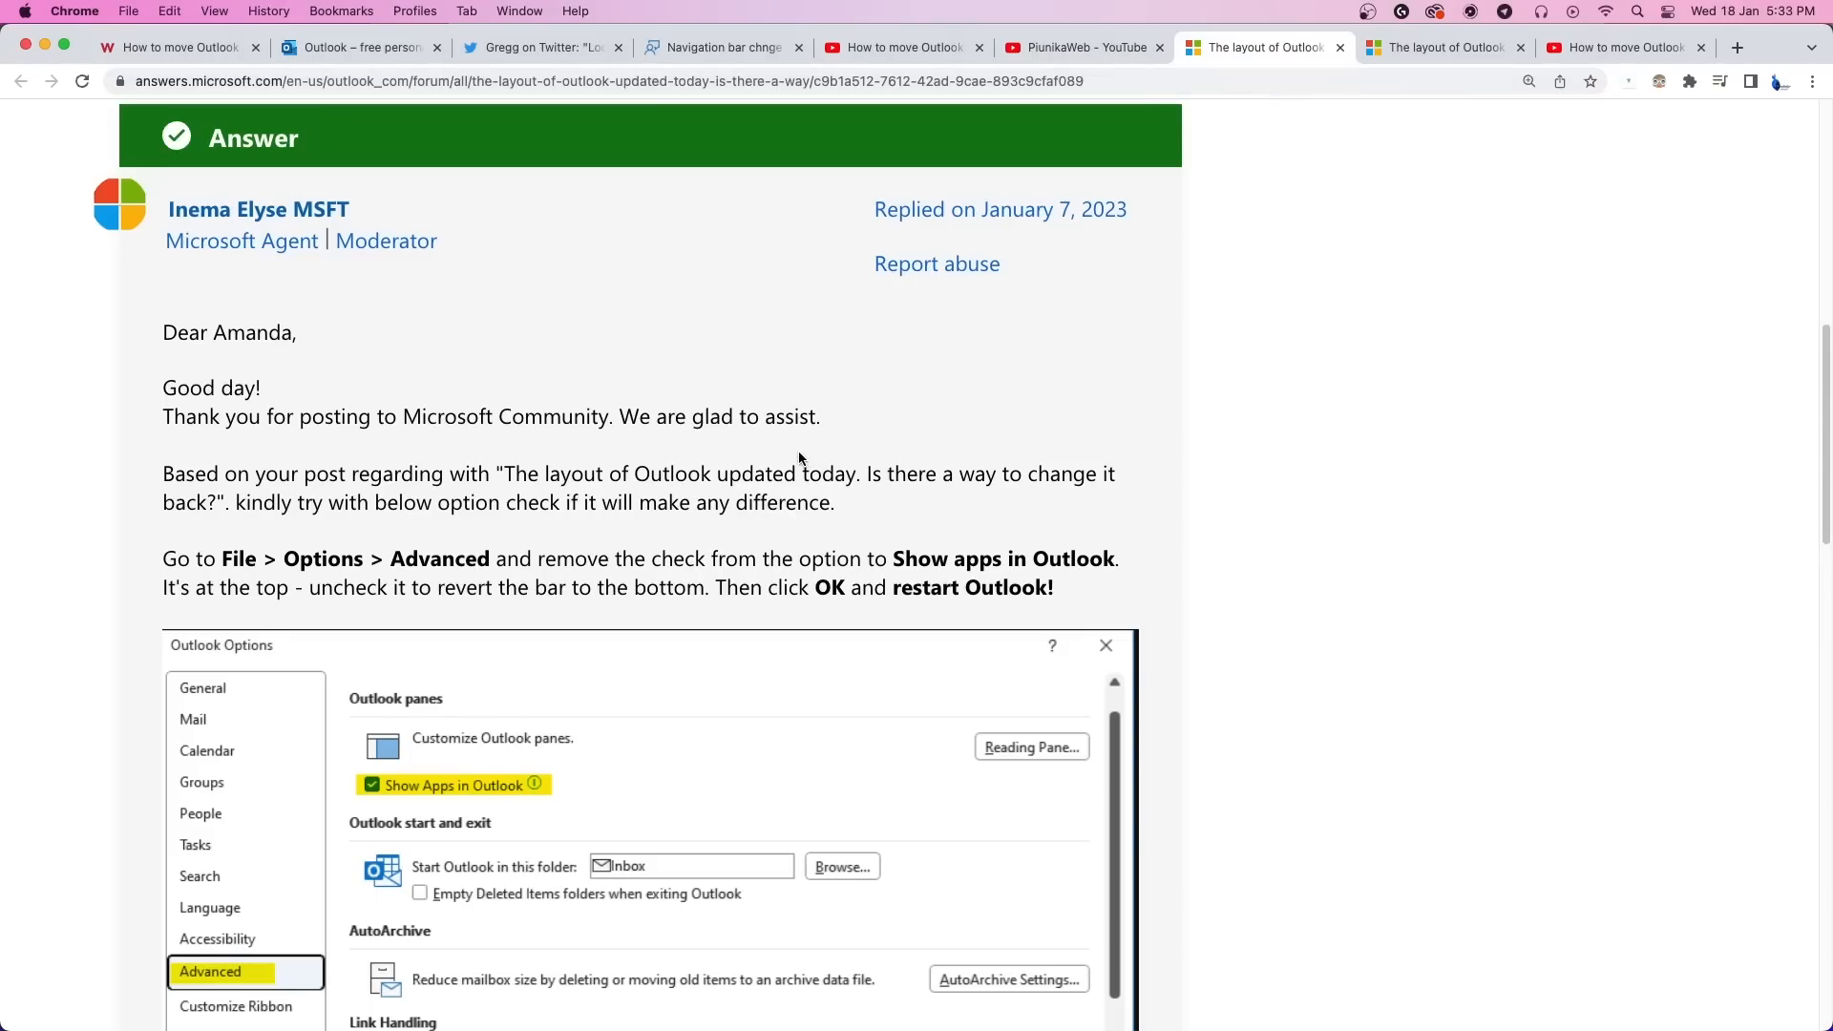
Step: Read the moderator's fix: uncheck 'Show apps in Outlook' under File > Options > Advanced
{"action": "scroll", "scroll_direction": "down", "scroll_amount": 3}
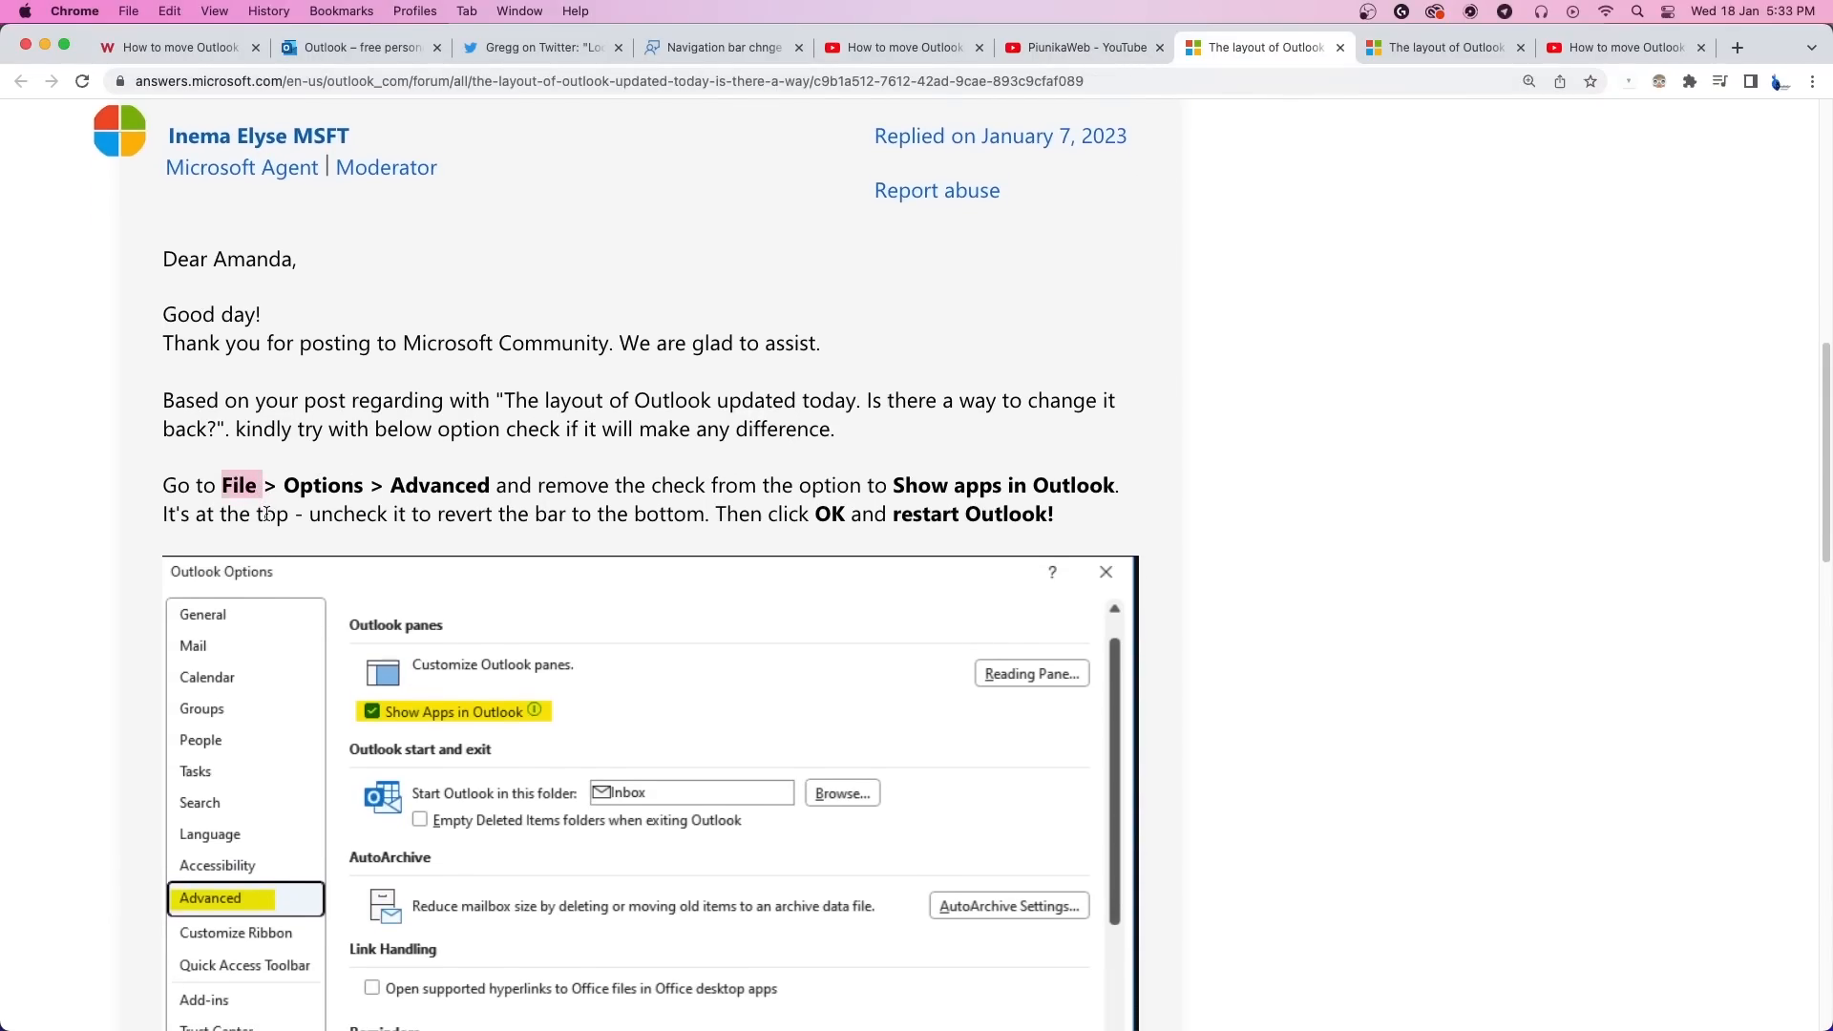
{"action": "mouse_move", "coordinate": [281, 485]}
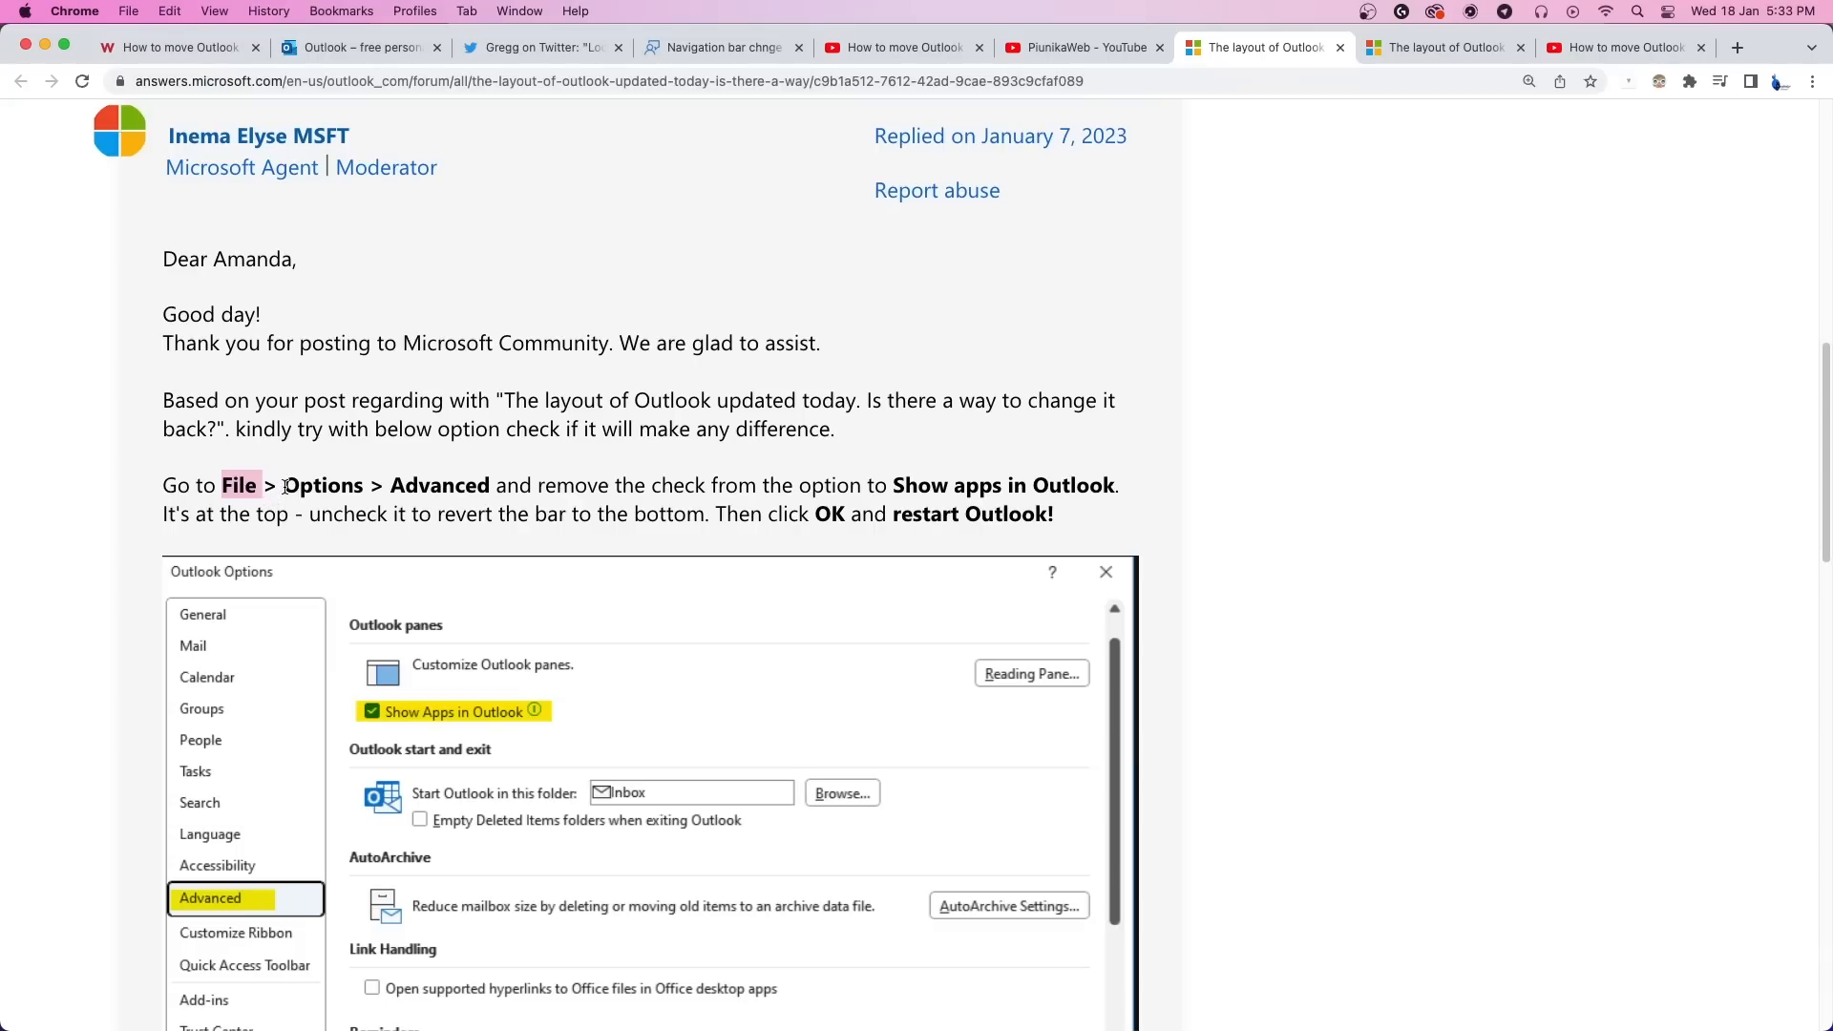
{"action": "scroll", "scroll_direction": "down", "scroll_amount": 3}
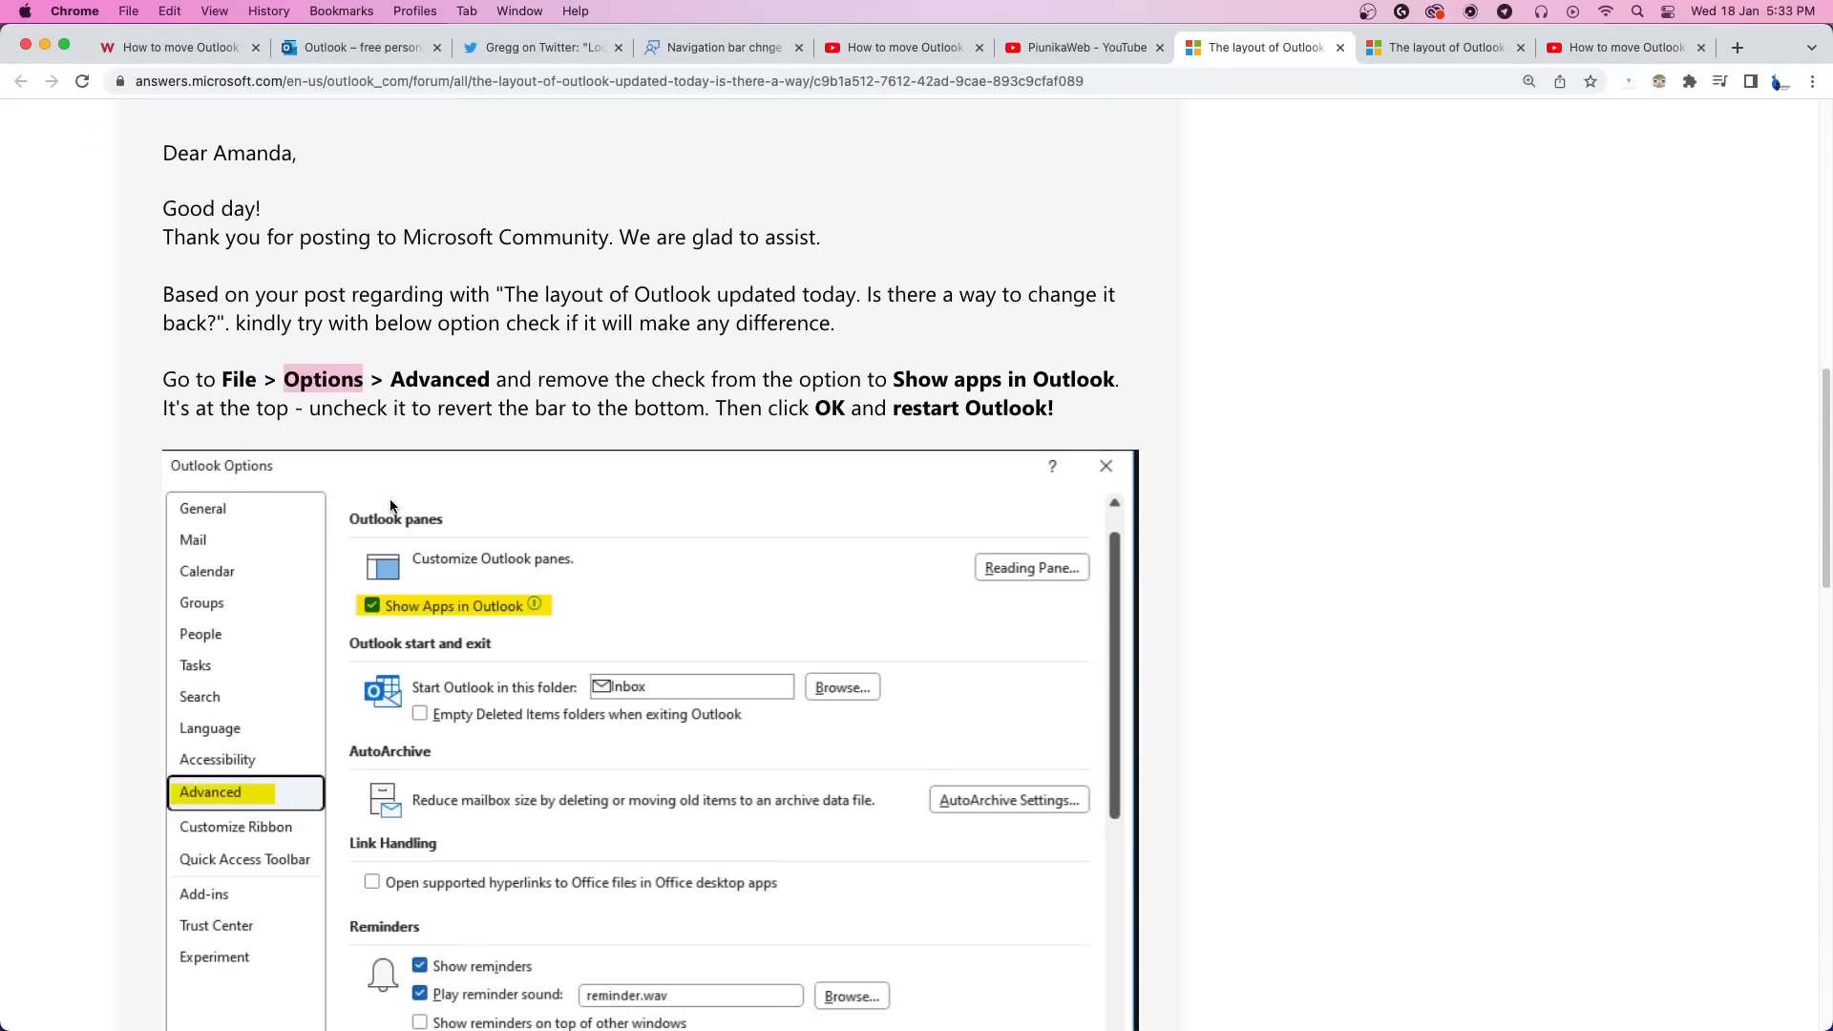
{"action": "scroll", "scroll_direction": "down", "scroll_amount": 3}
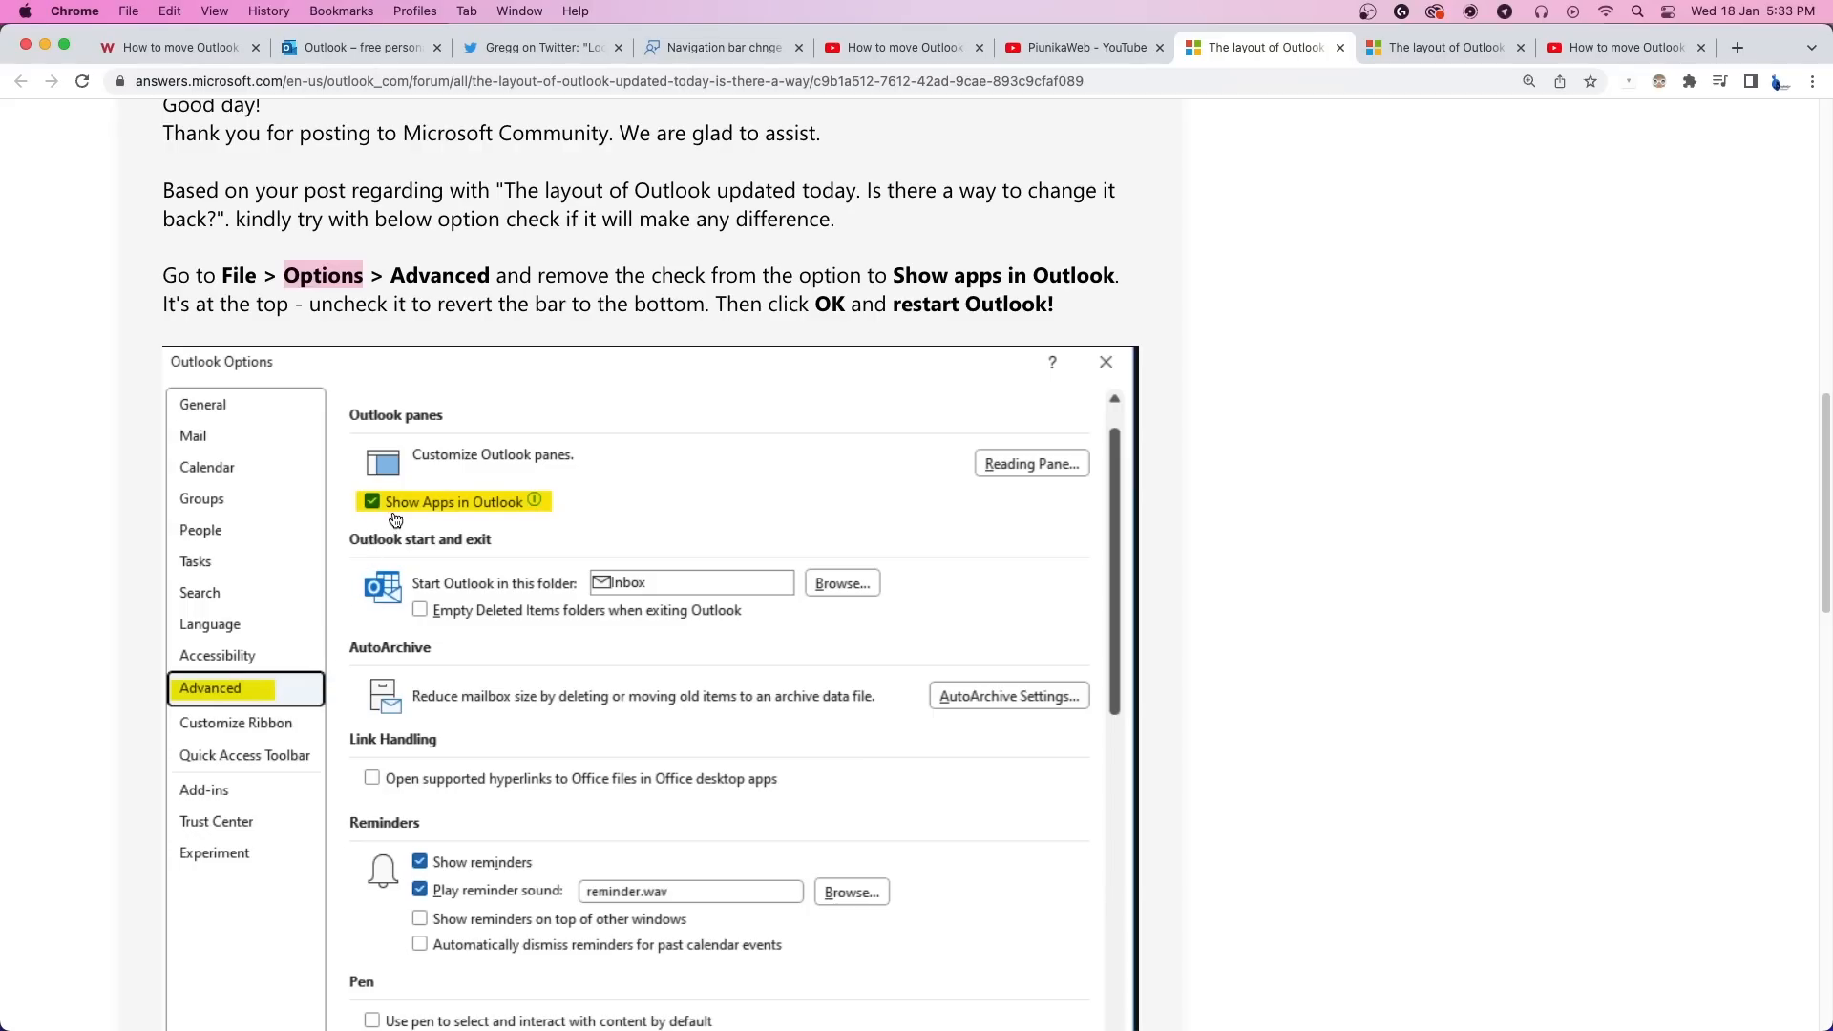
{"action": "mouse_move", "coordinate": [390, 519]}
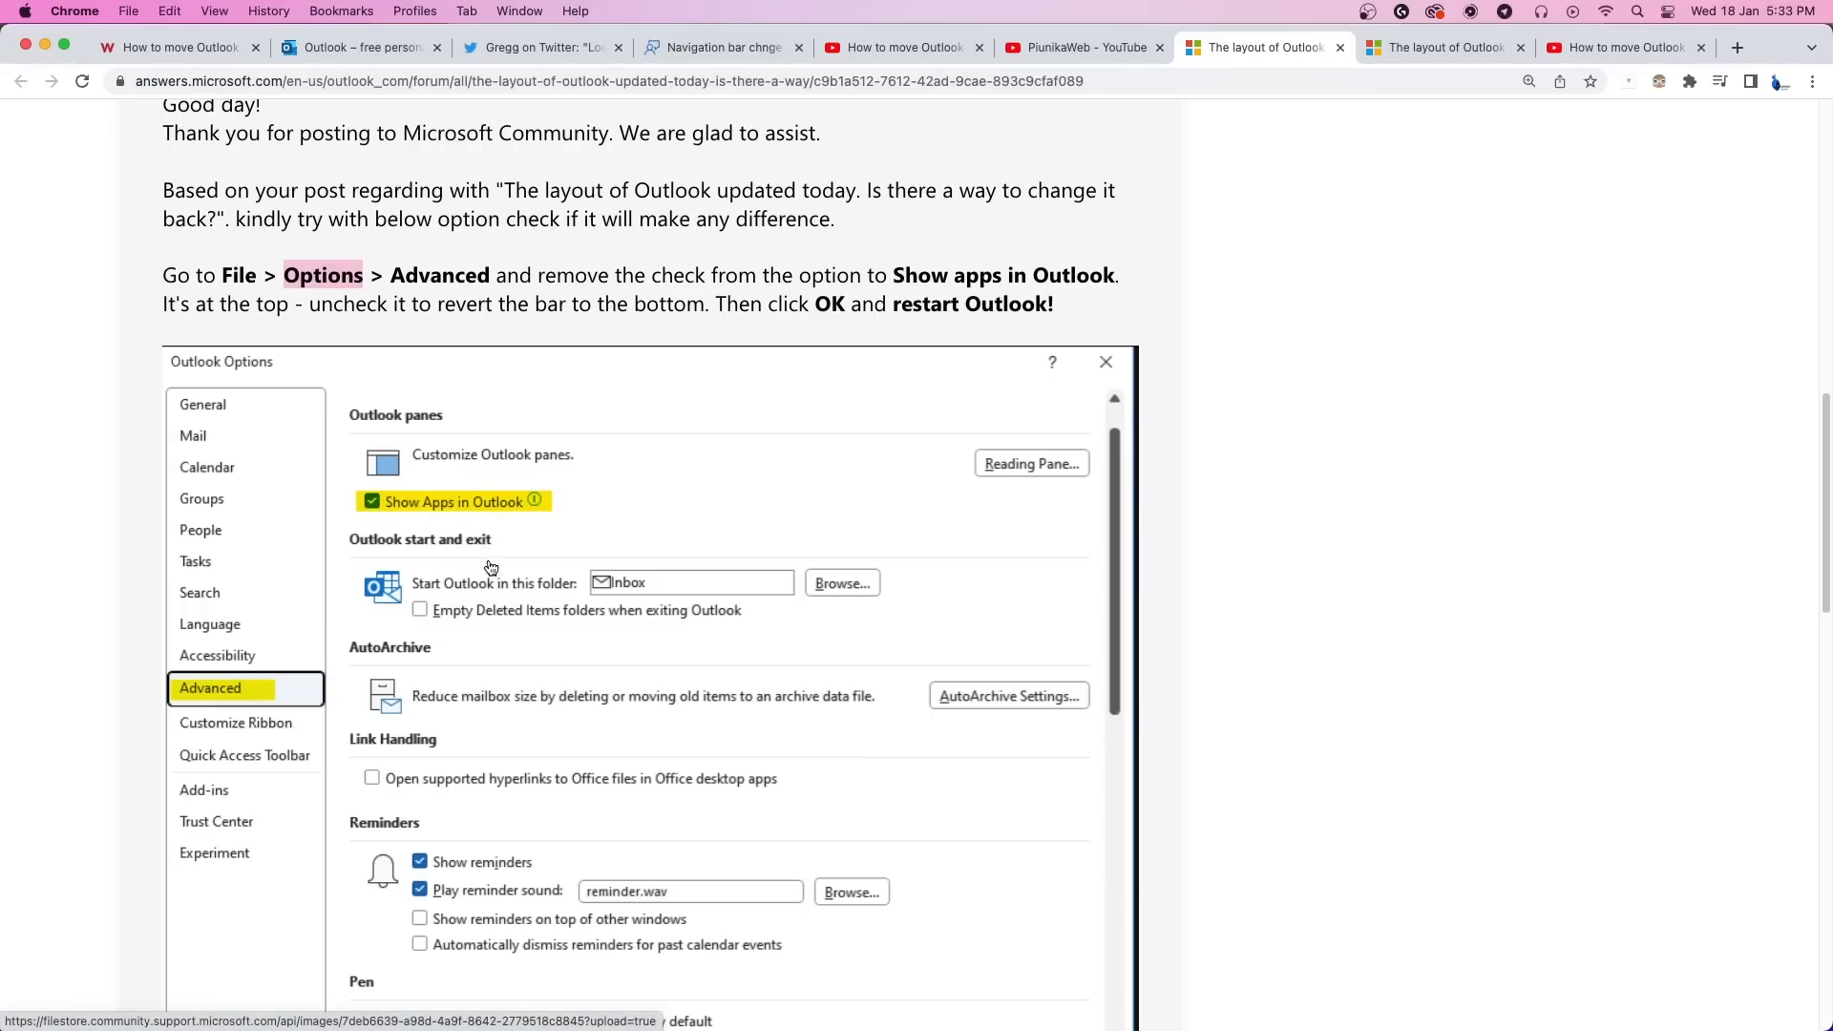
{"action": "scroll", "scroll_direction": "down", "scroll_amount": 3}
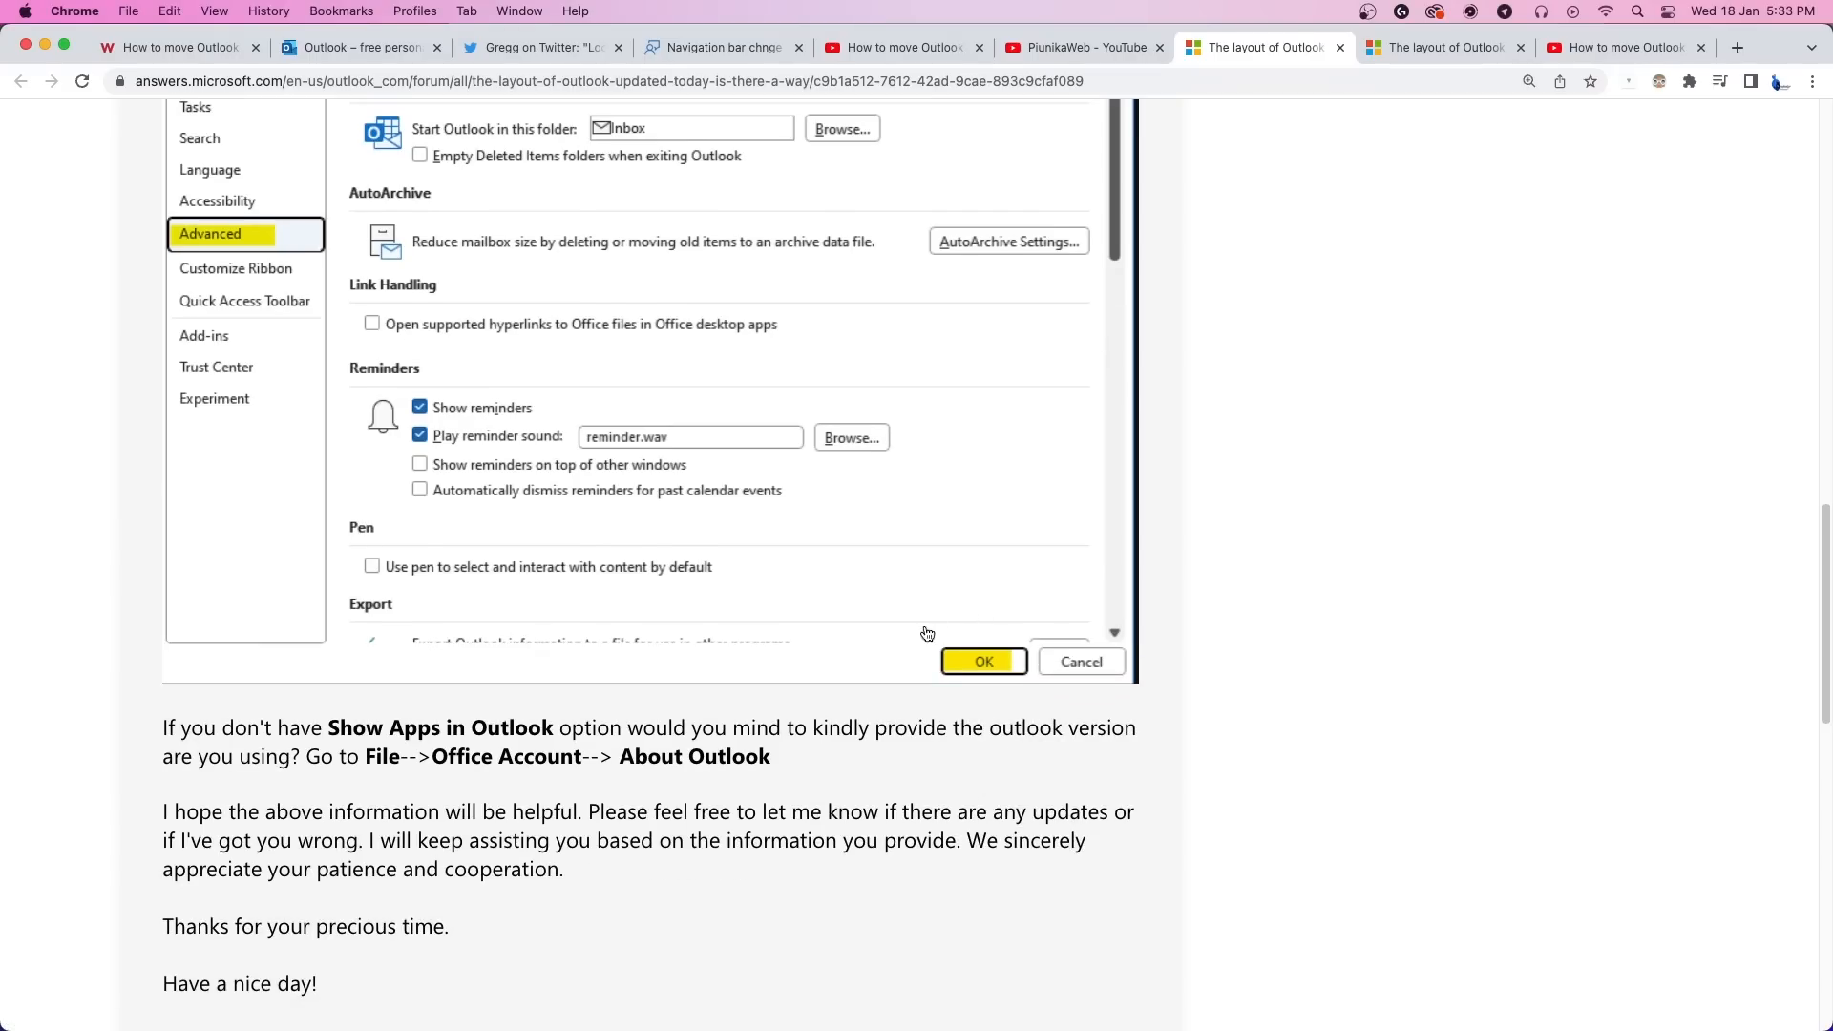
{"action": "mouse_move", "coordinate": [981, 721]}
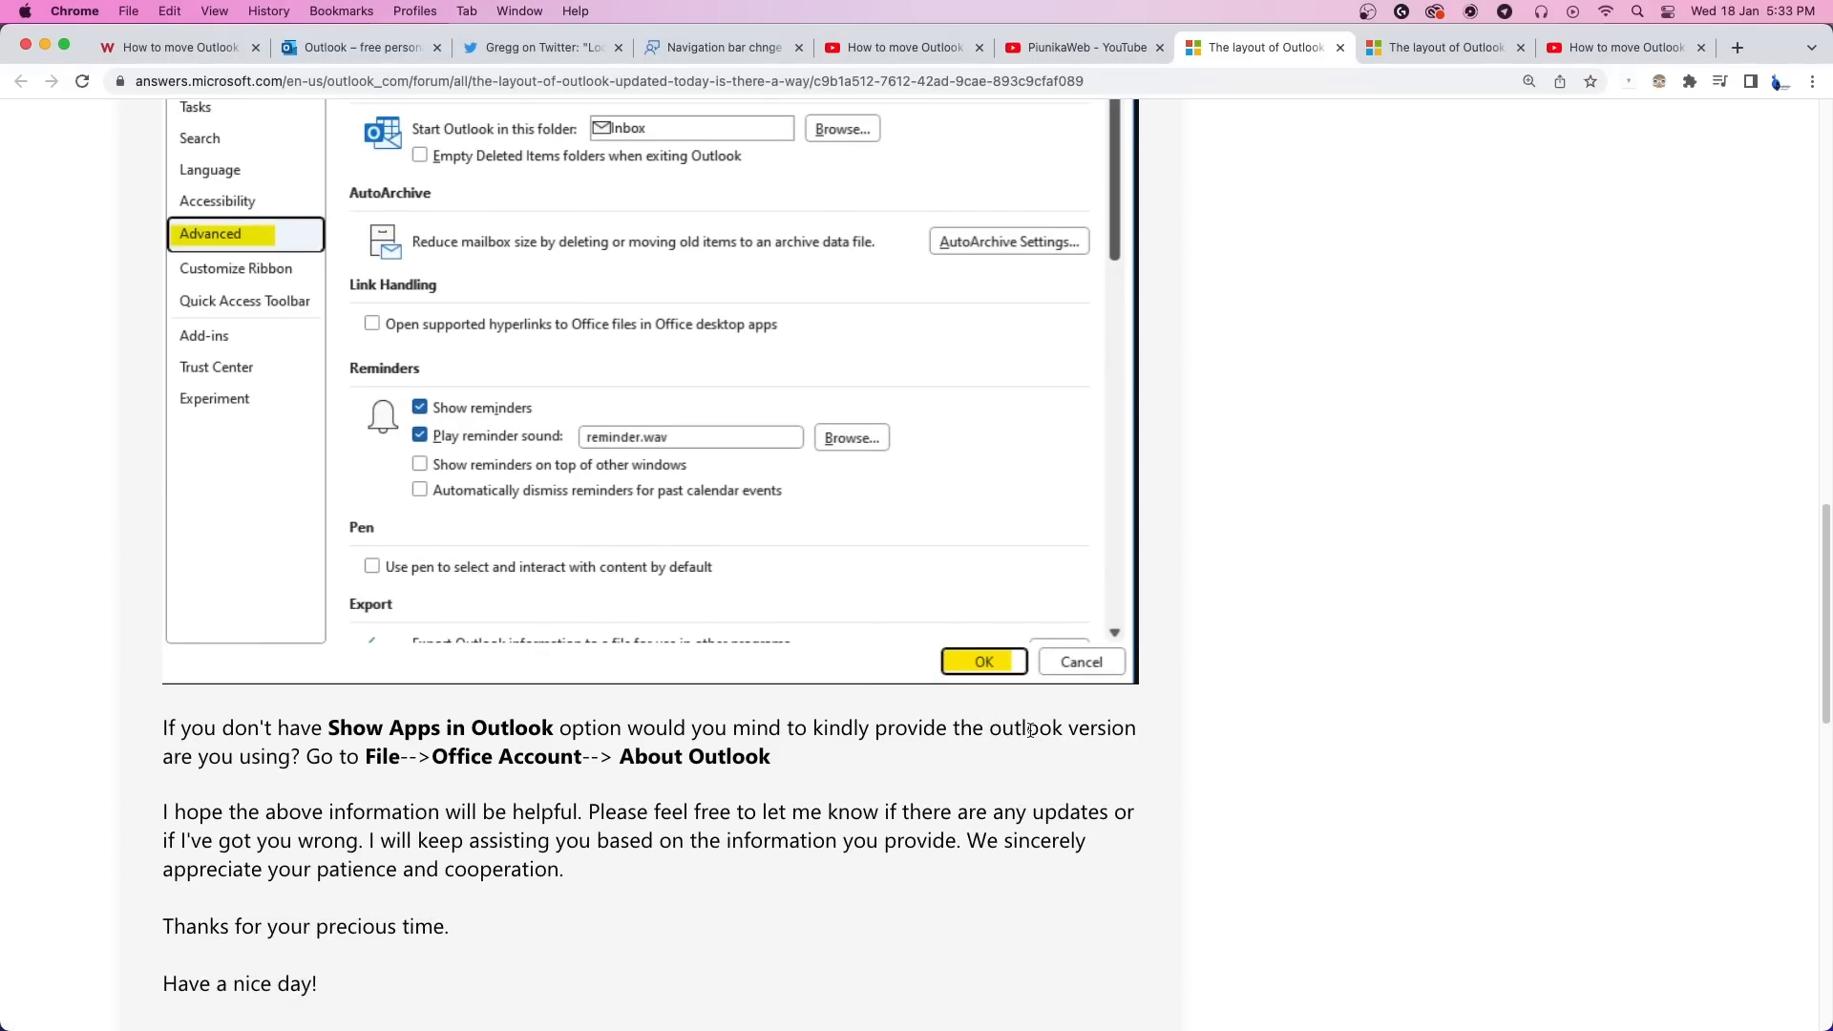
Step: Read Heather's reply that her Outlook lacks the option, then return to the registry-fix video
{"action": "left_click", "coordinate": [1446, 46]}
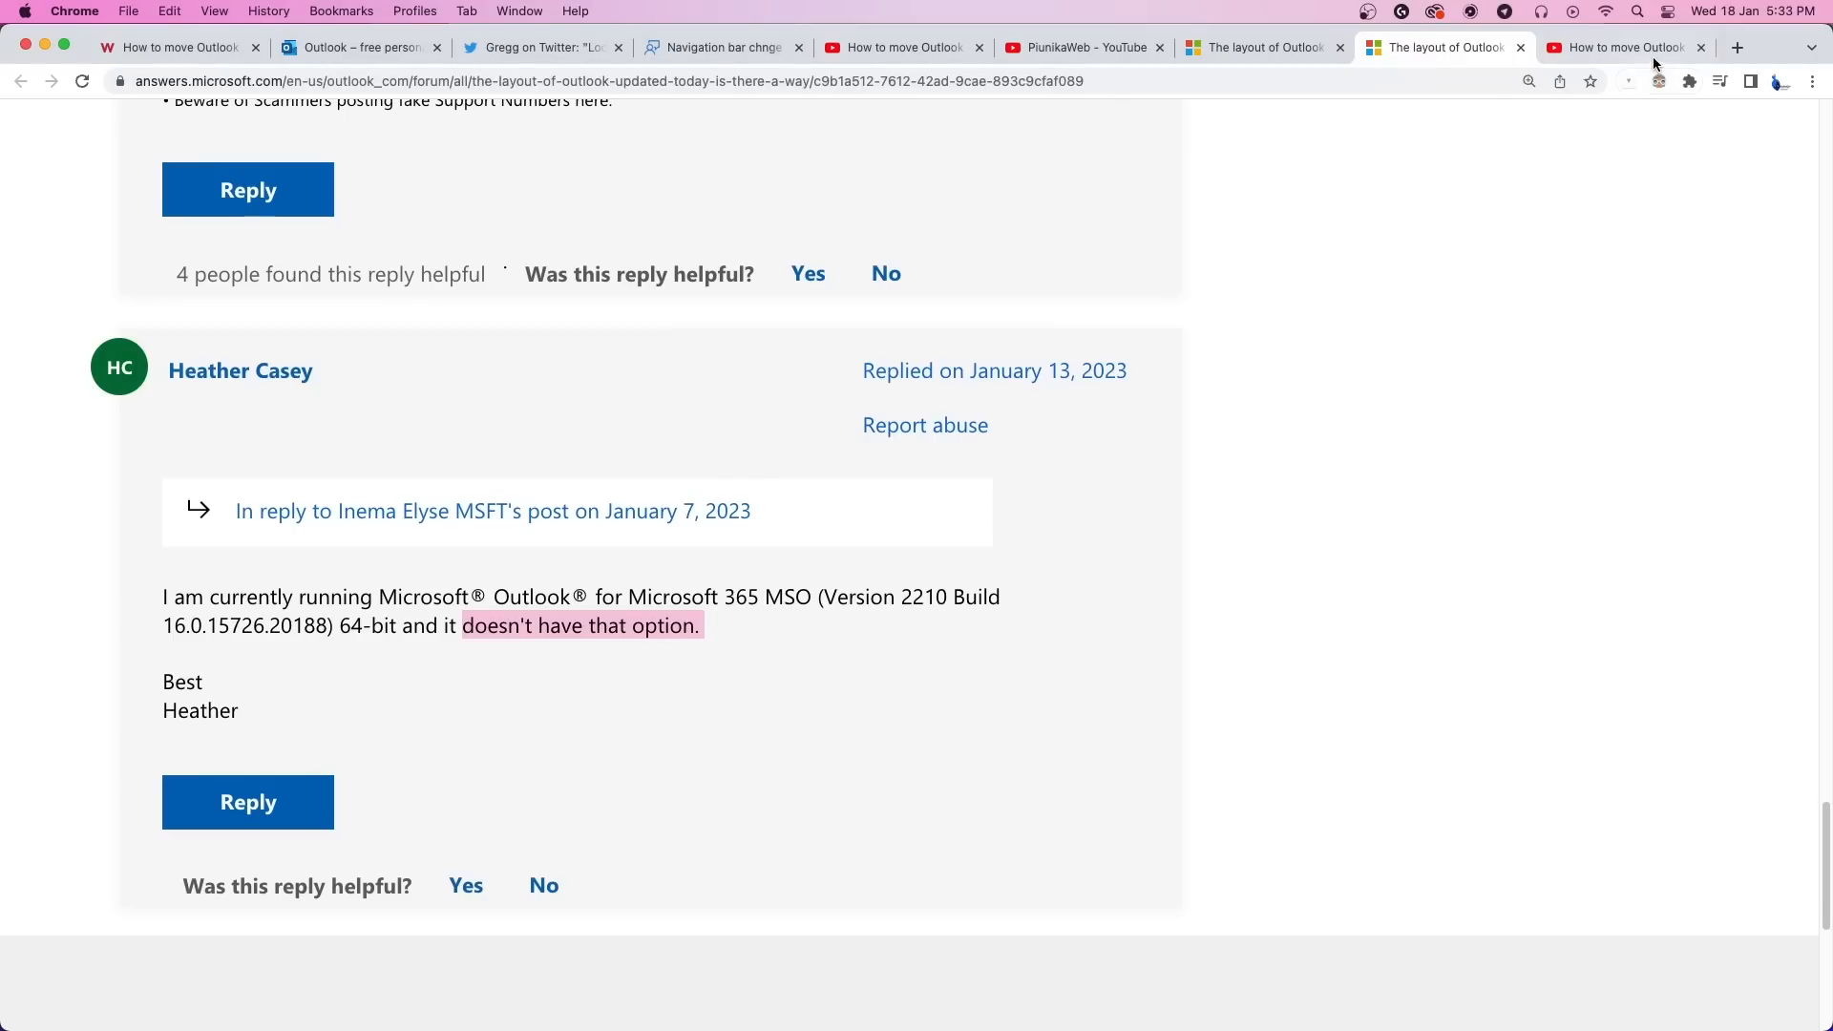
{"action": "left_click", "coordinate": [1625, 46]}
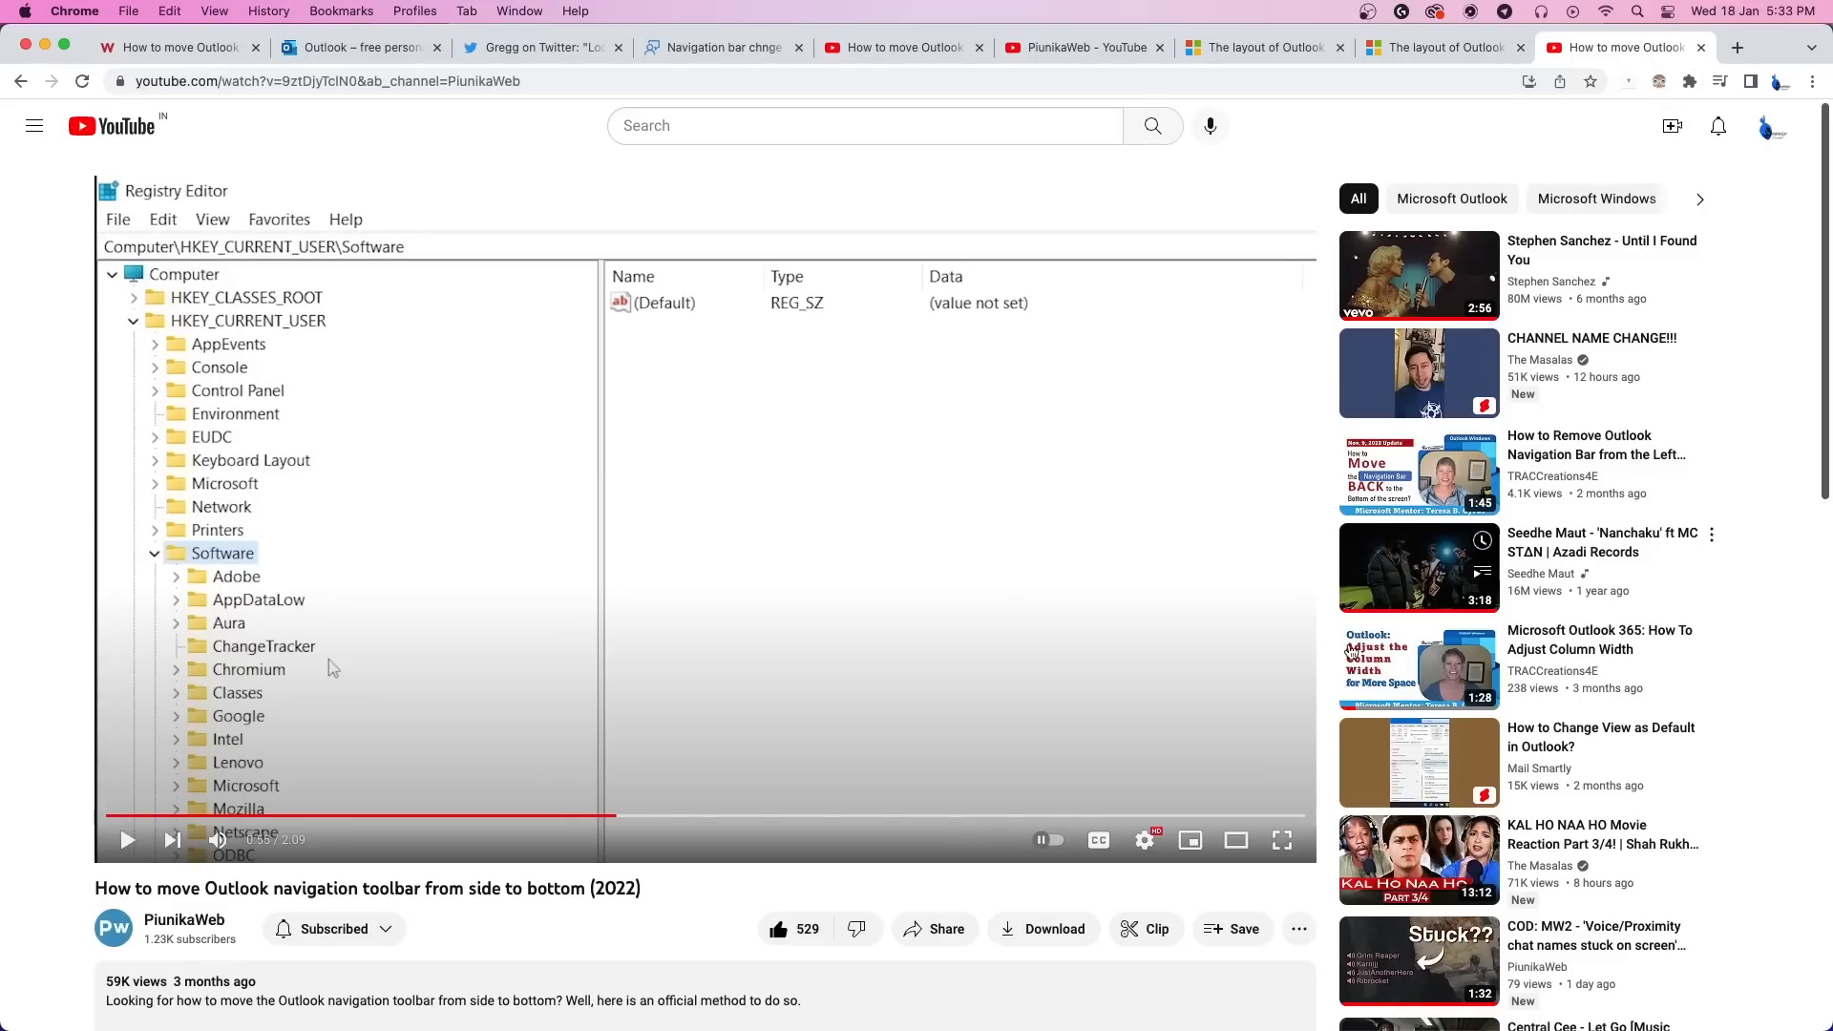
{"action": "scroll", "scroll_direction": "down", "scroll_amount": 3}
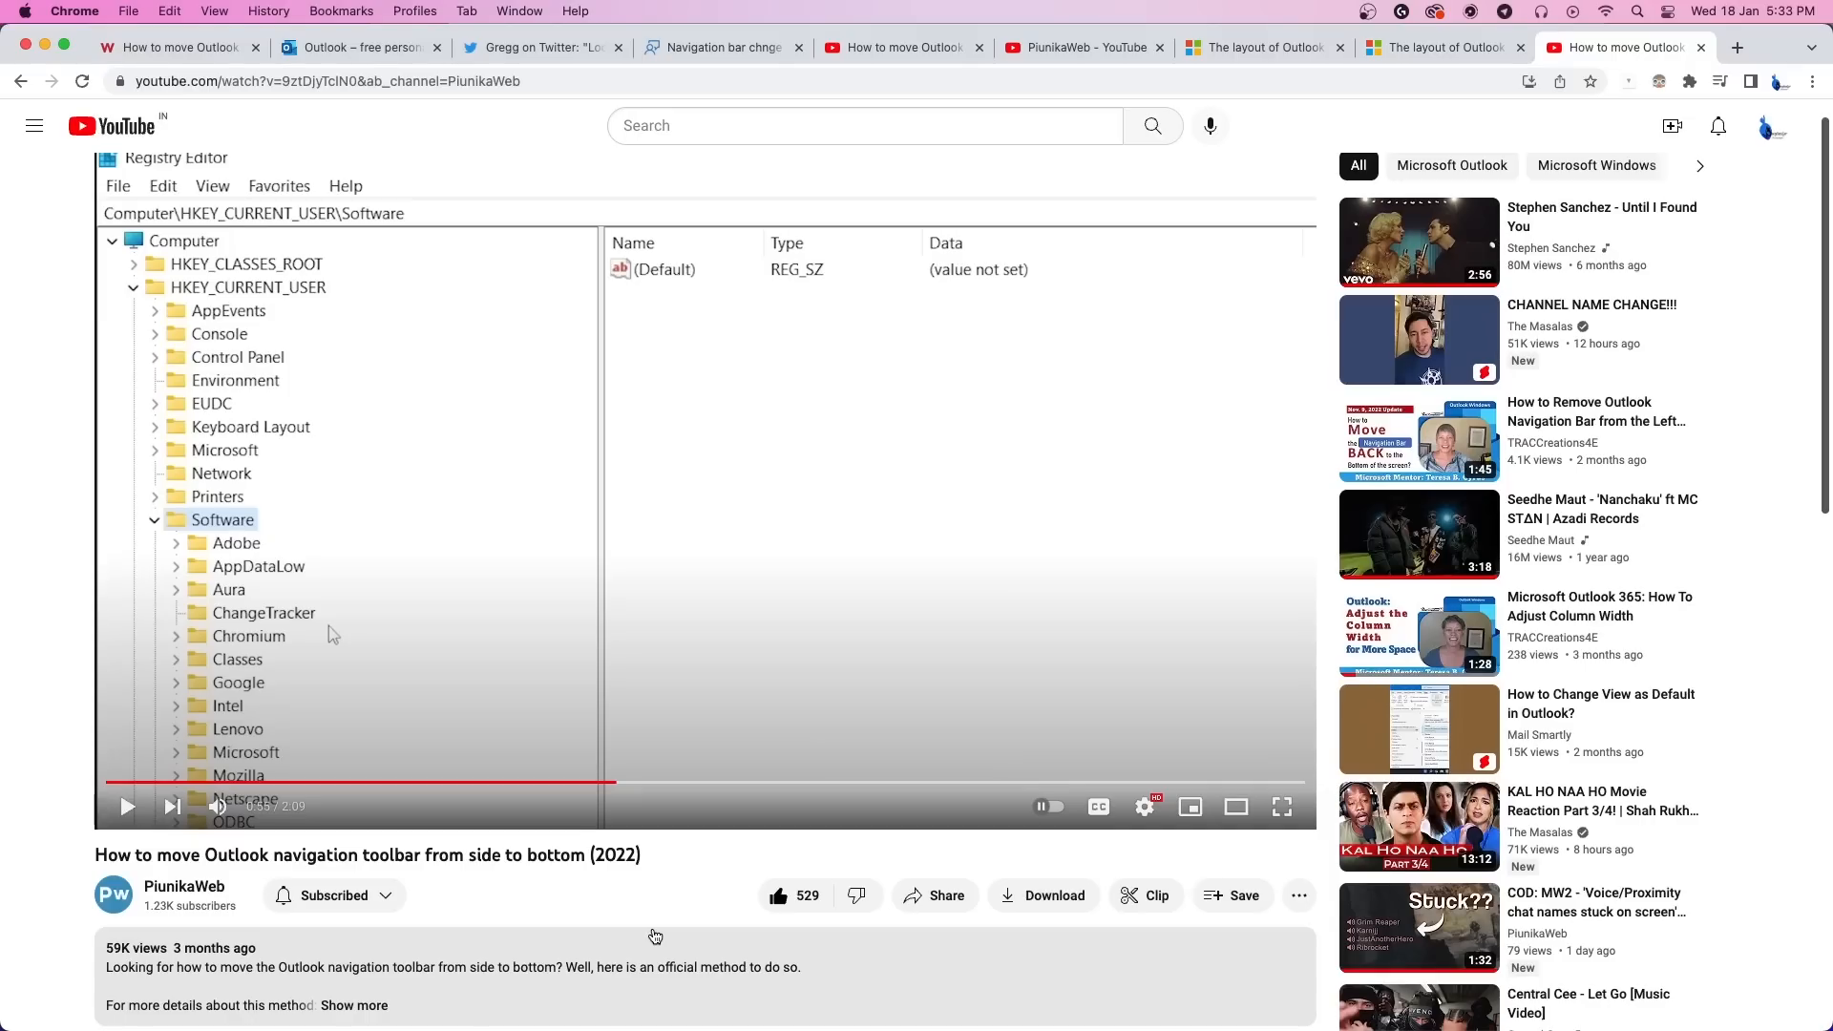
Step: Scroll back up the PiunikaWeb toolbar article from Update 12 to Update 5
{"action": "left_click", "coordinate": [176, 46]}
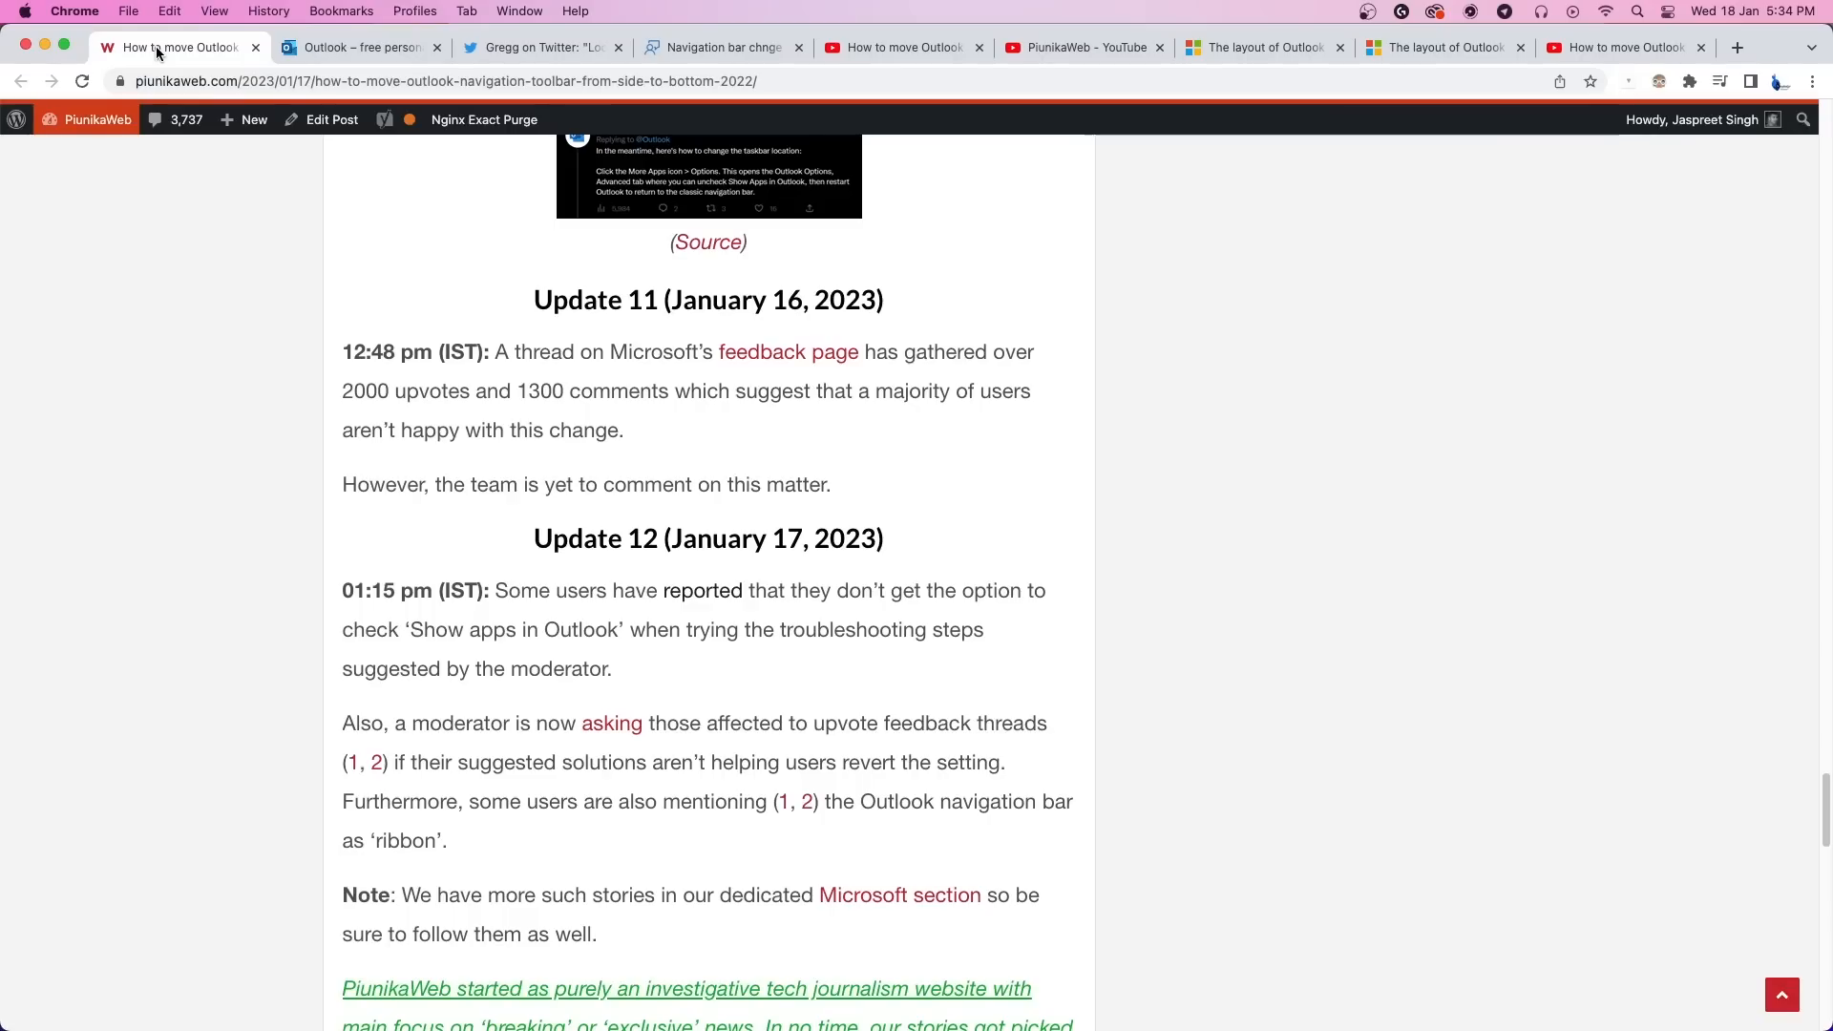
{"action": "scroll", "scroll_direction": "up", "scroll_amount": 3}
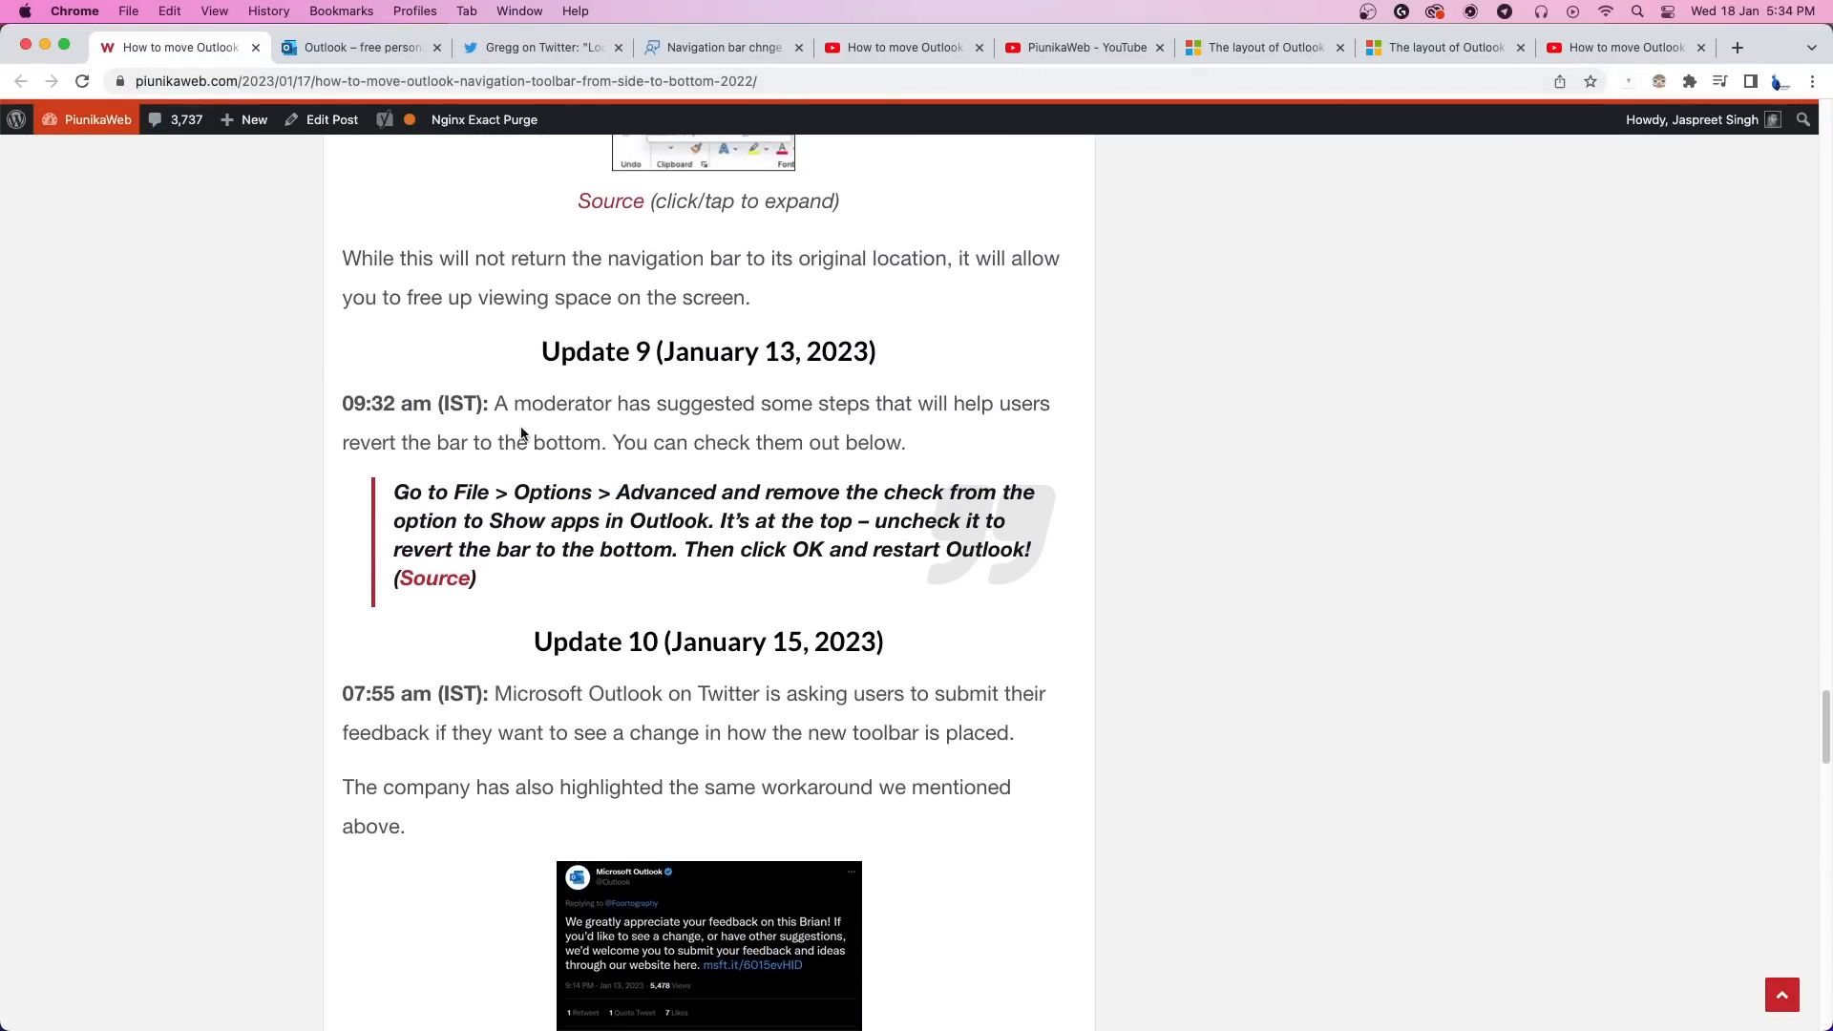
{"action": "scroll", "scroll_direction": "up", "scroll_amount": 3}
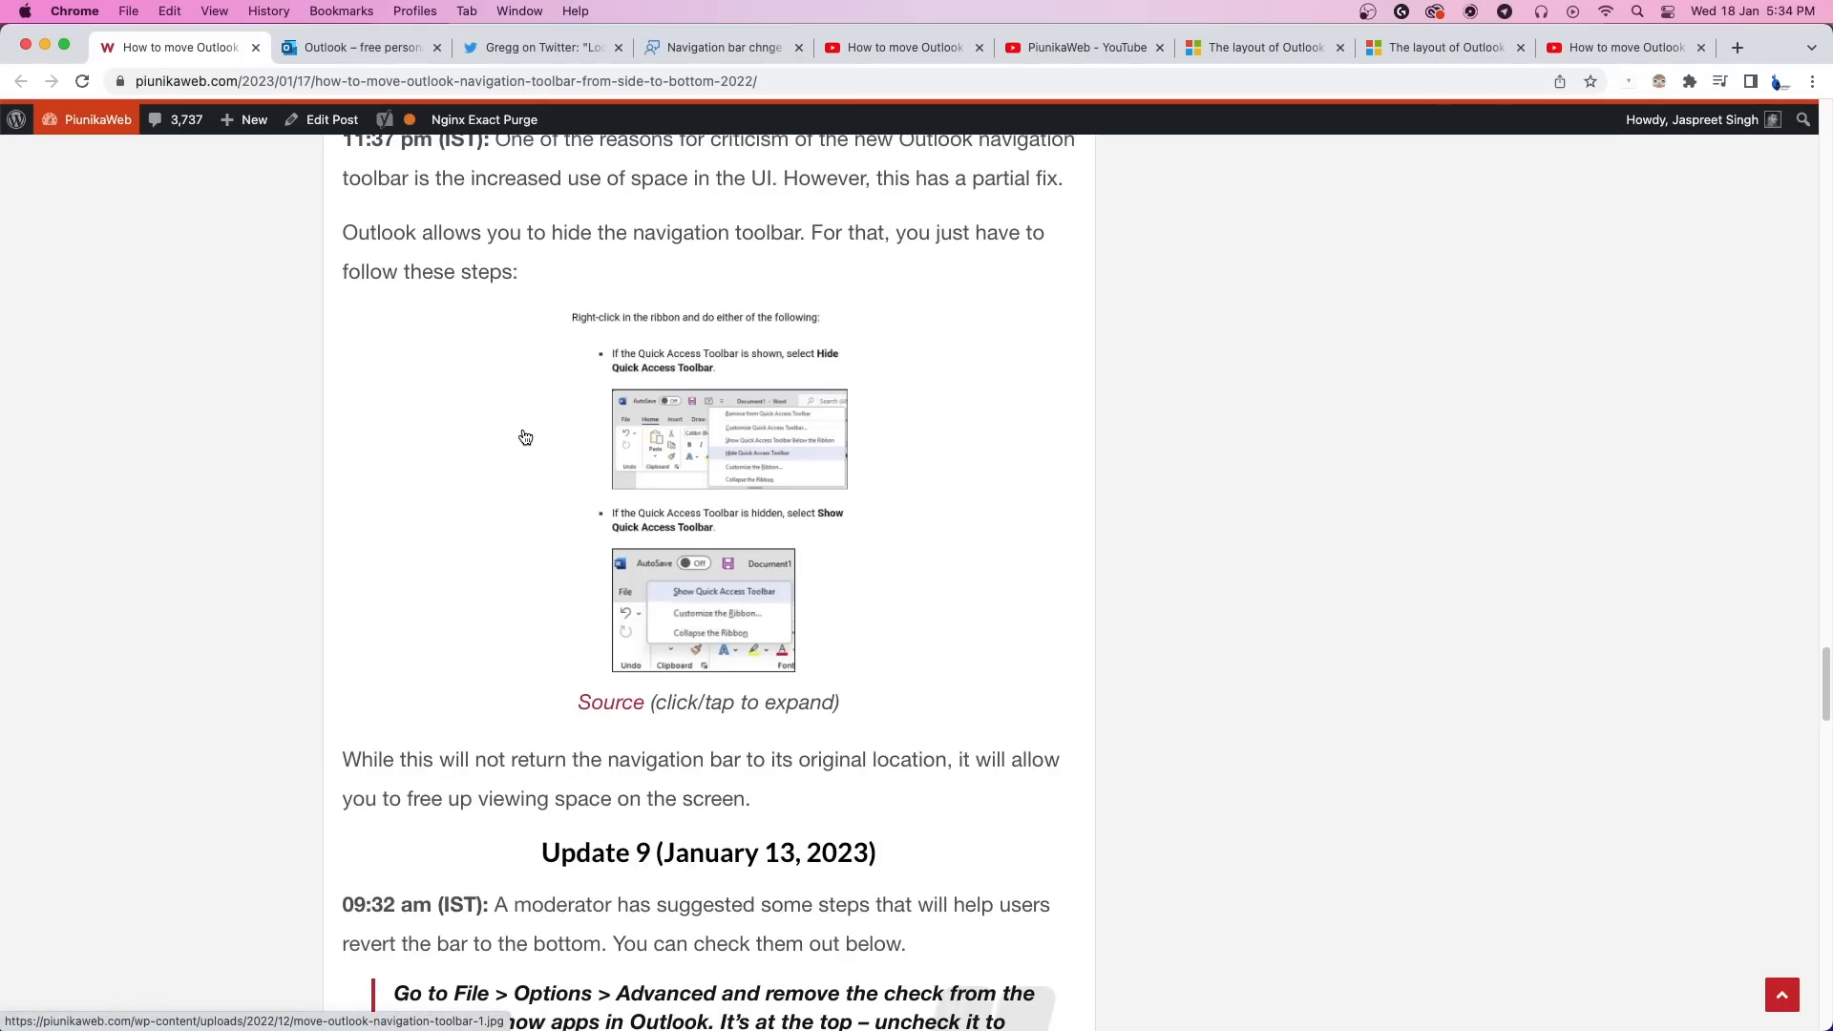
{"action": "scroll", "scroll_direction": "up", "scroll_amount": 3}
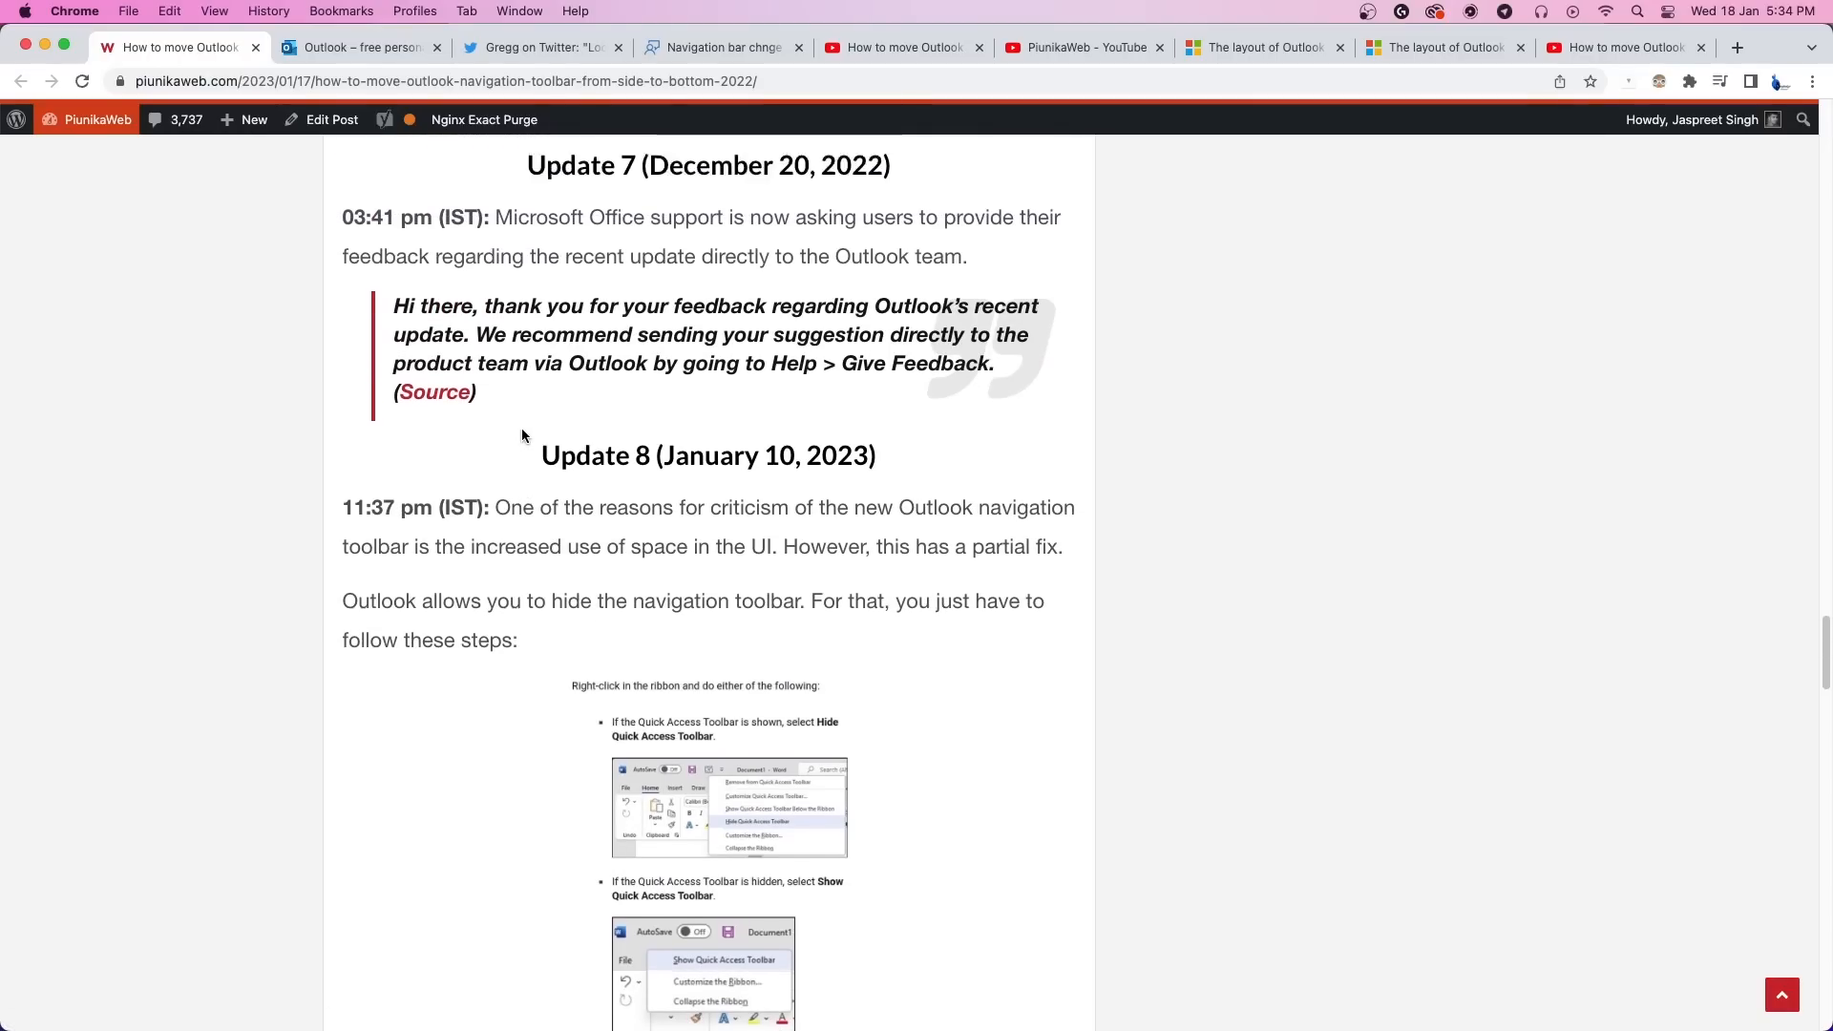
{"action": "scroll", "scroll_direction": "up", "scroll_amount": 3}
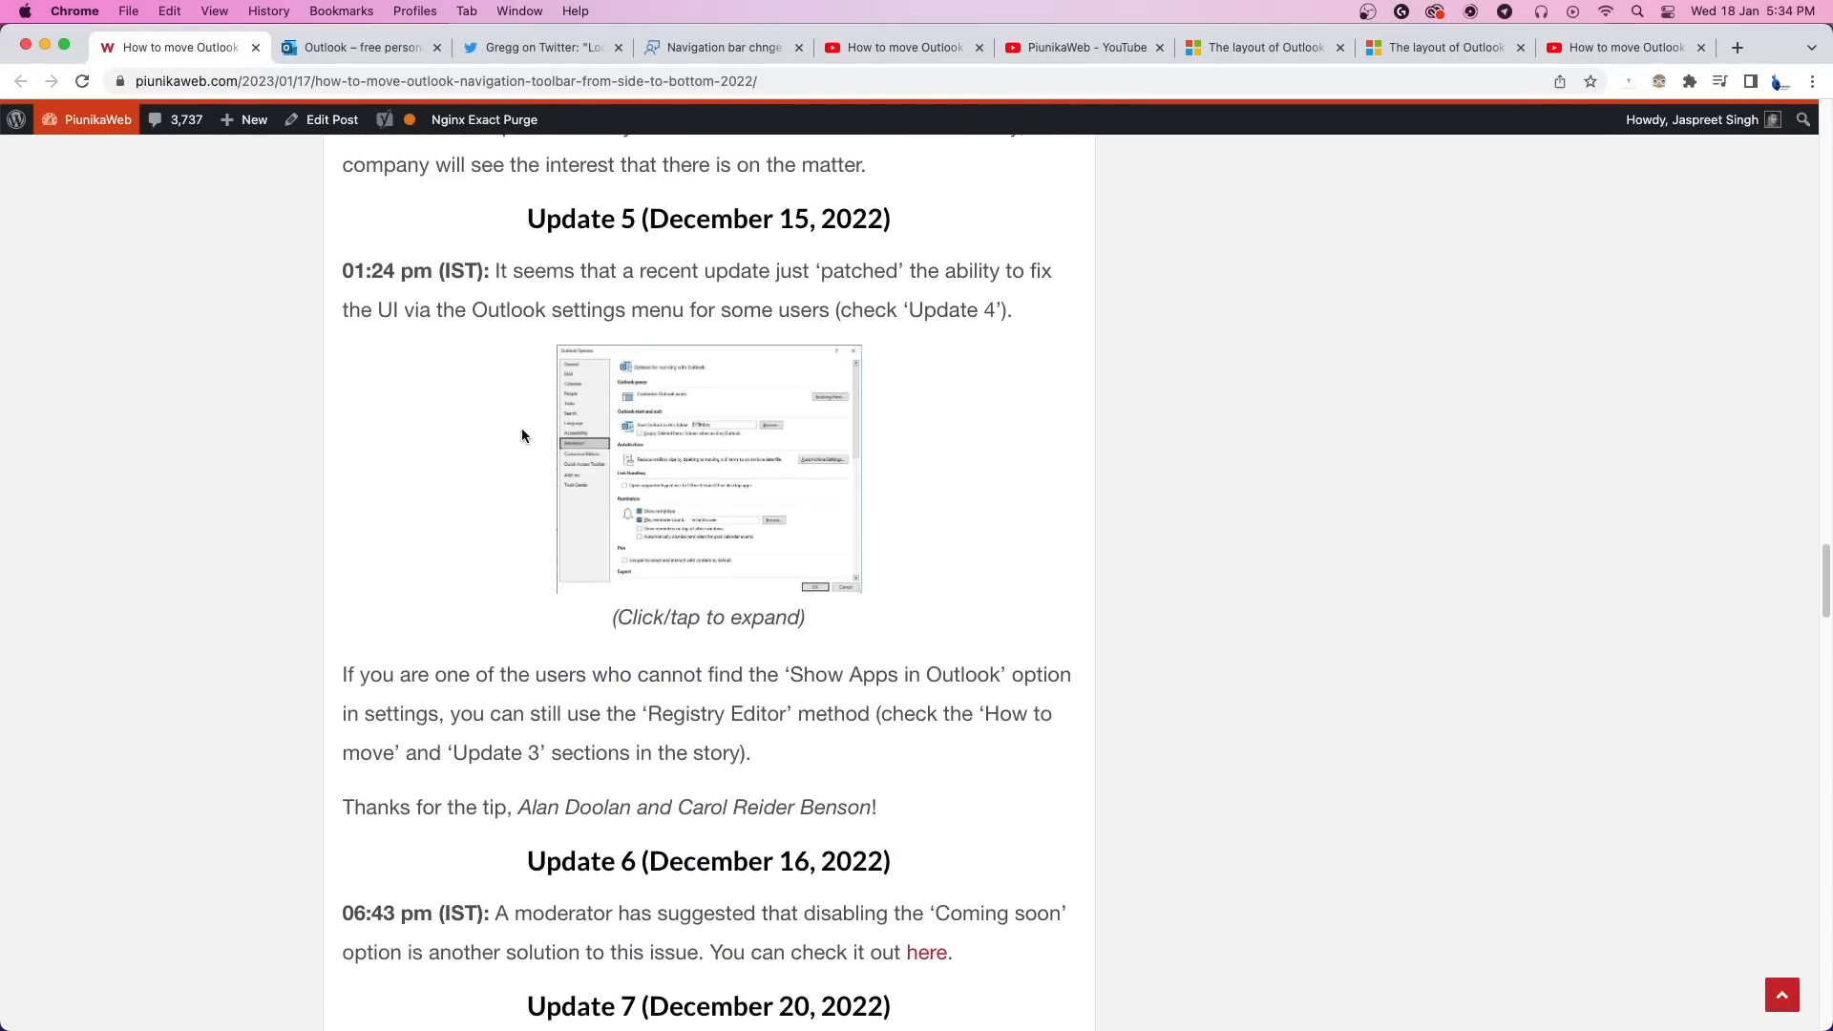